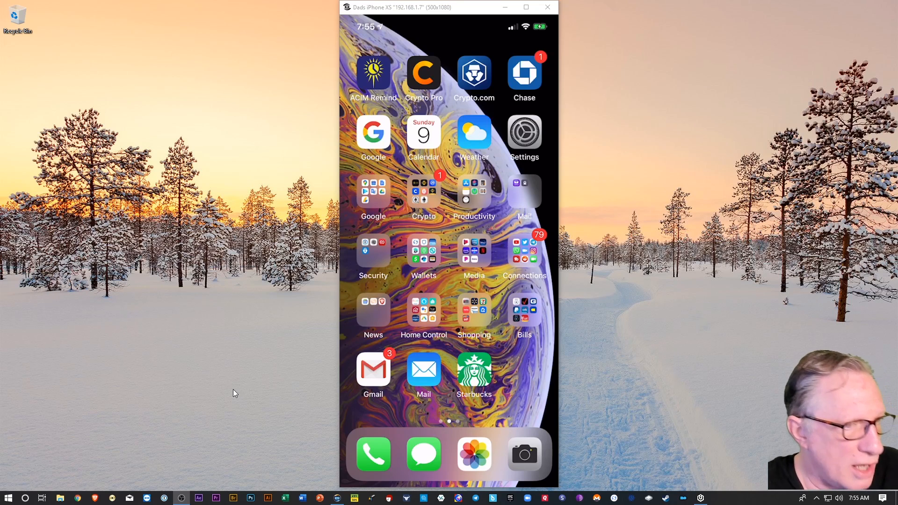
# Launch Ledger Live and browse its Accounts, Manager and Settings tabs, returning to Portfolio.
pyautogui.click(423, 250)
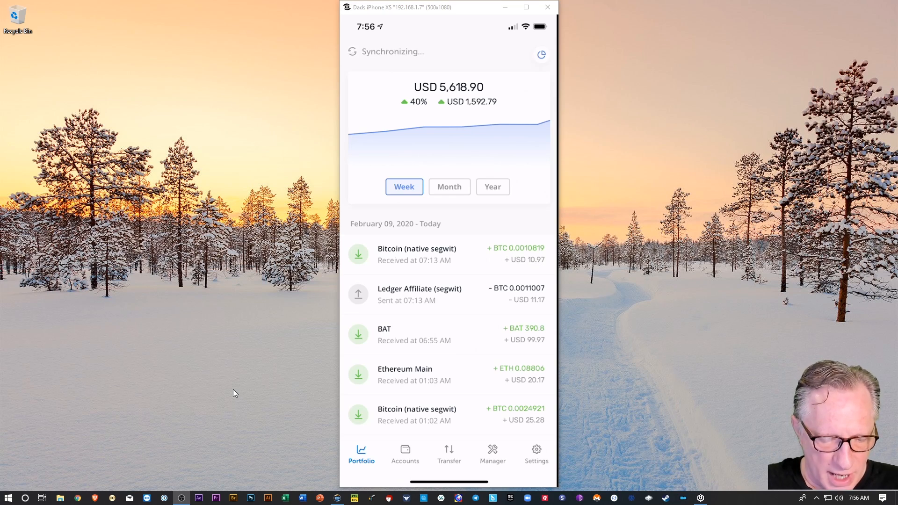
pyautogui.click(405, 453)
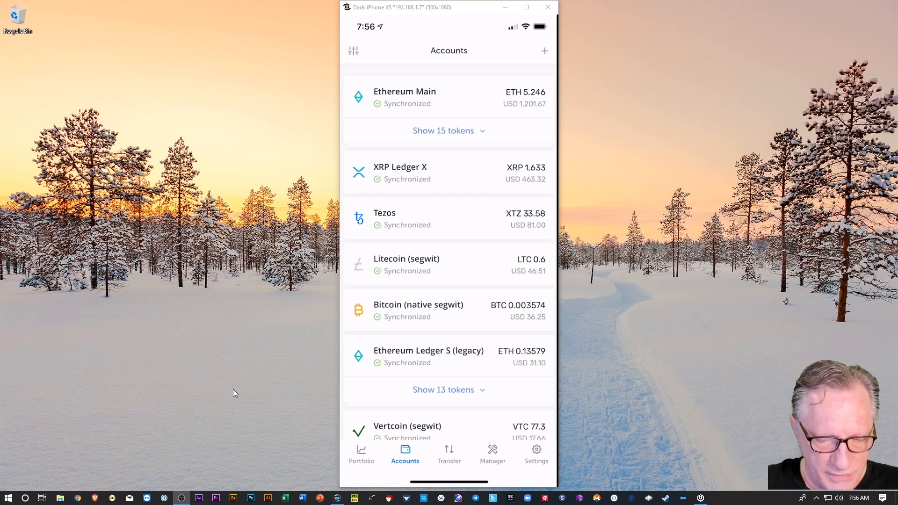
pyautogui.click(491, 452)
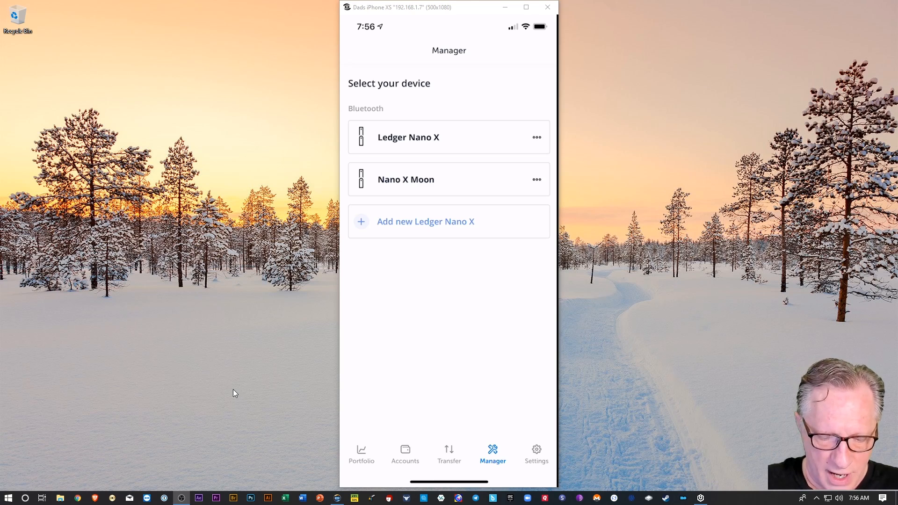
pyautogui.click(536, 452)
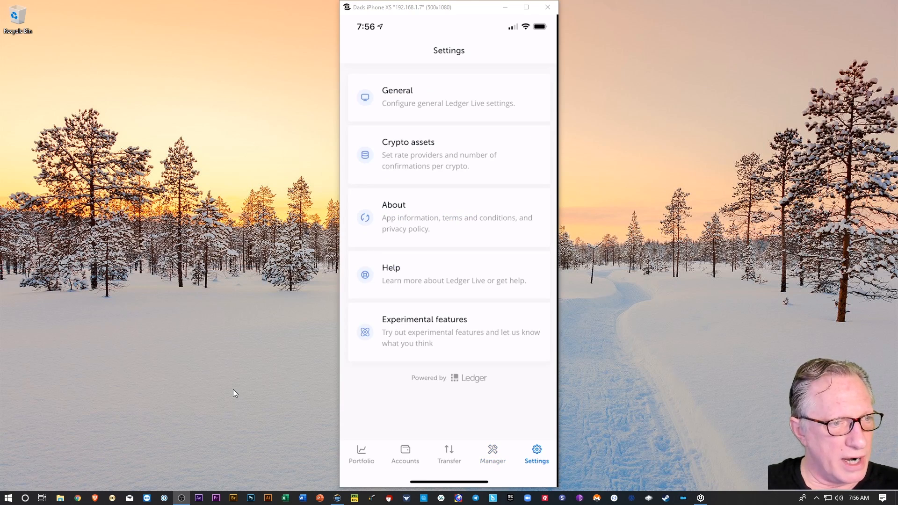
pyautogui.click(361, 453)
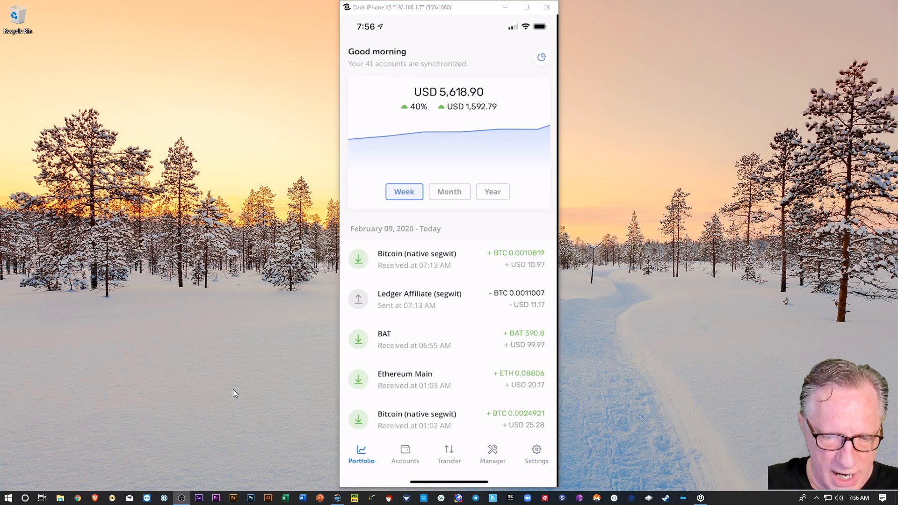
pyautogui.click(404, 453)
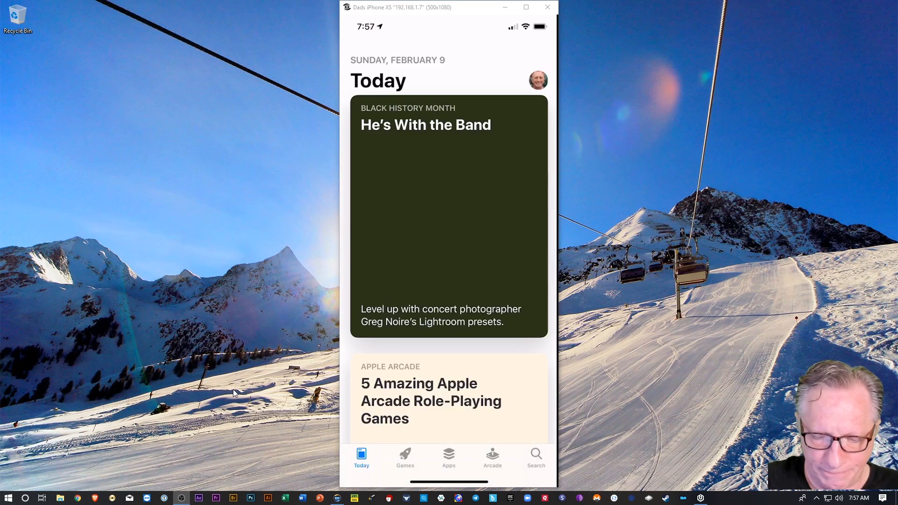
# Search the App Store for 'coinbase pro' and open the Coinbase Pro app.
pyautogui.click(535, 459)
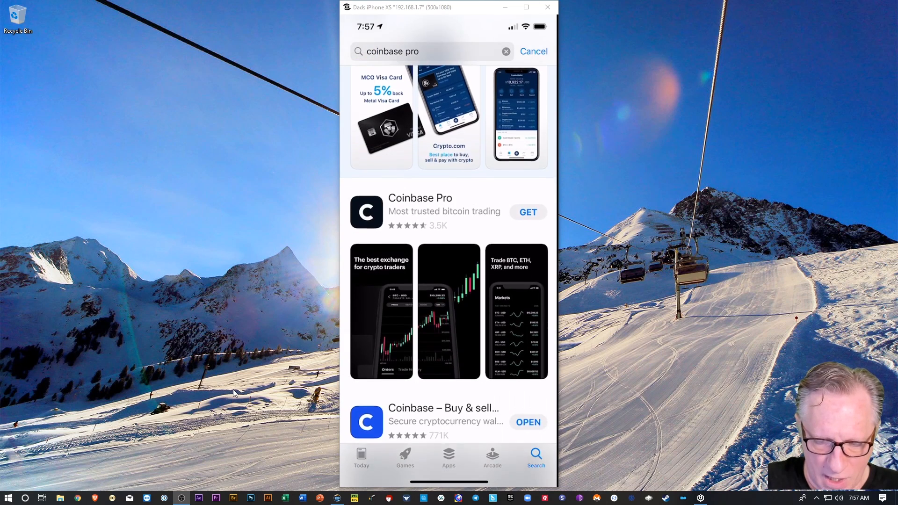
pyautogui.click(527, 212)
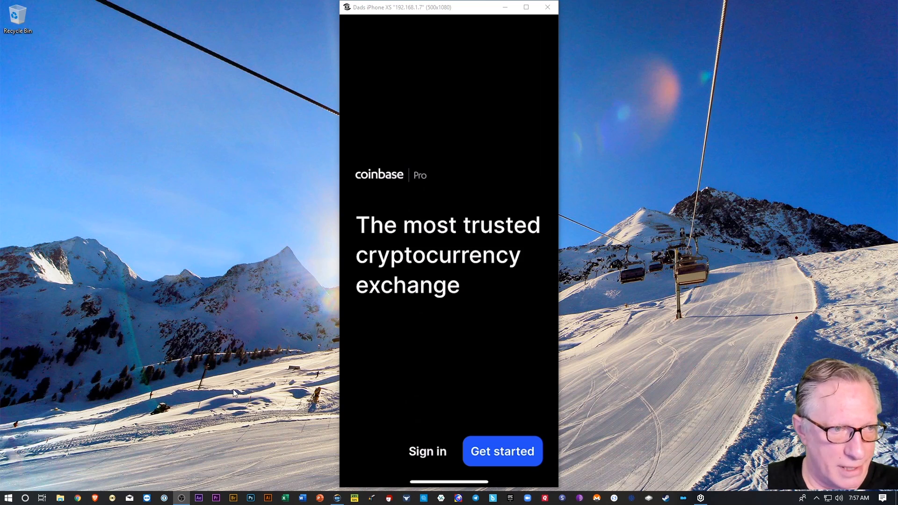
# Sign in to Coinbase Pro with the saved 1Password coinbase.com login.
pyautogui.click(426, 452)
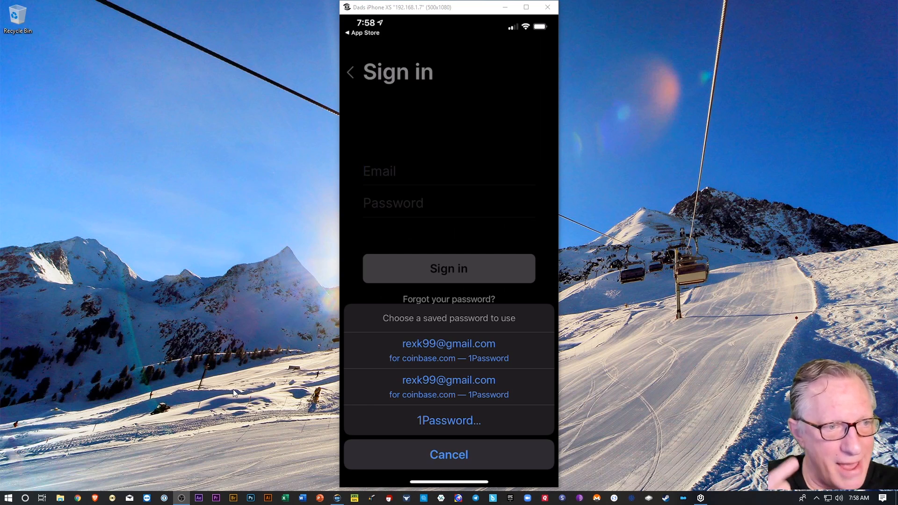
pyautogui.click(449, 454)
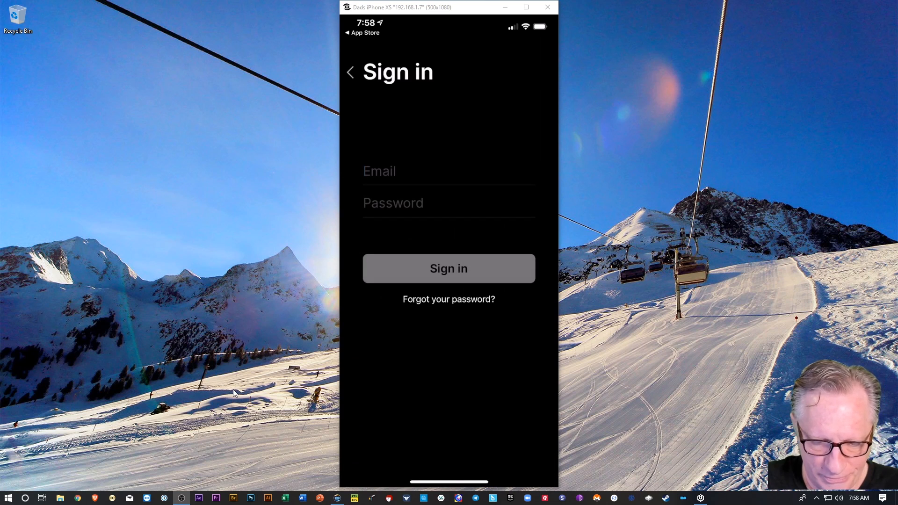
pyautogui.click(449, 171)
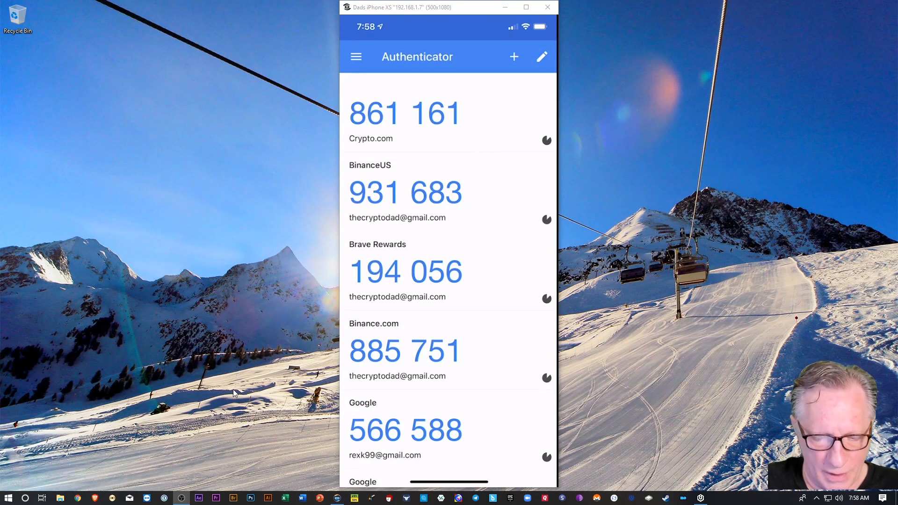
pyautogui.scroll(-3)
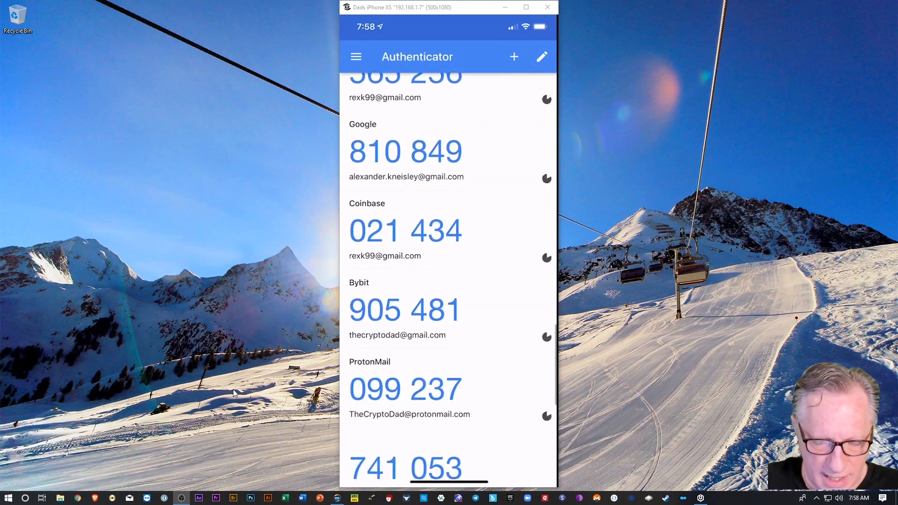
pyautogui.scroll(-3)
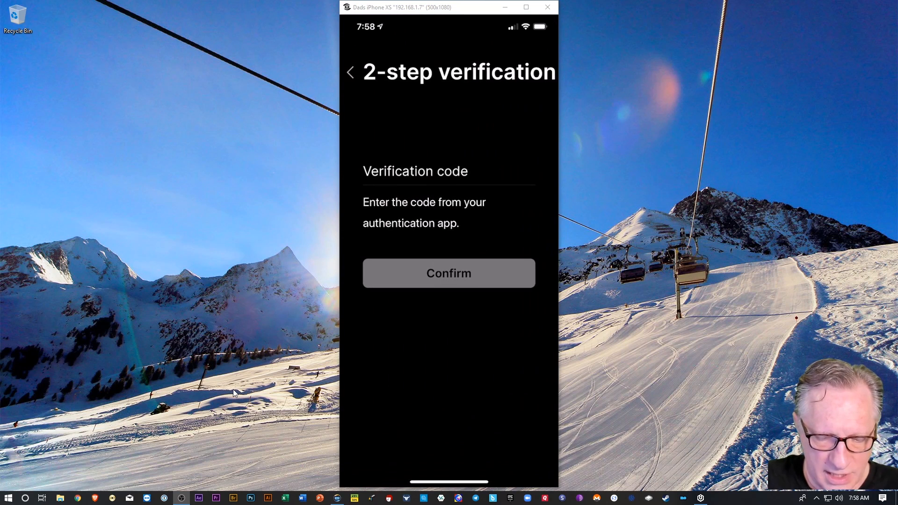
pyautogui.click(449, 170)
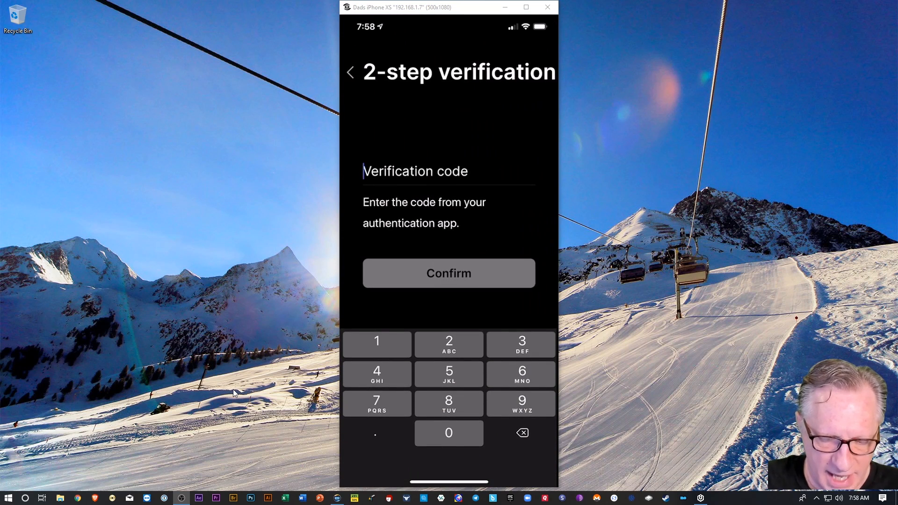
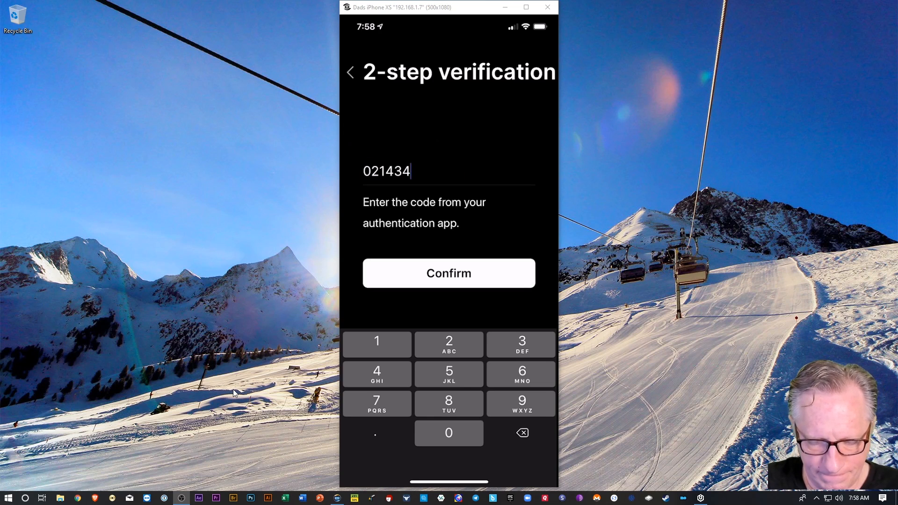
pyautogui.click(449, 273)
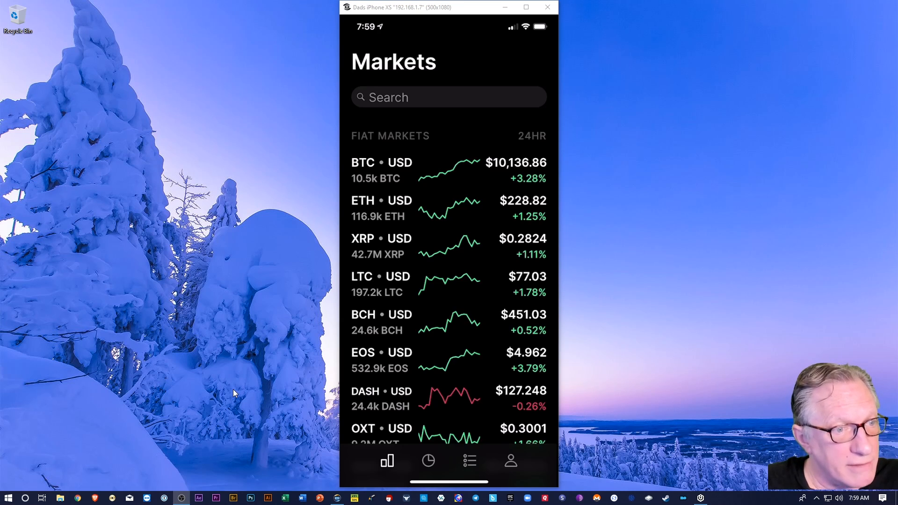
# Open the Bitcoin wallet from Portfolio and start a BTC deposit.
pyautogui.click(428, 460)
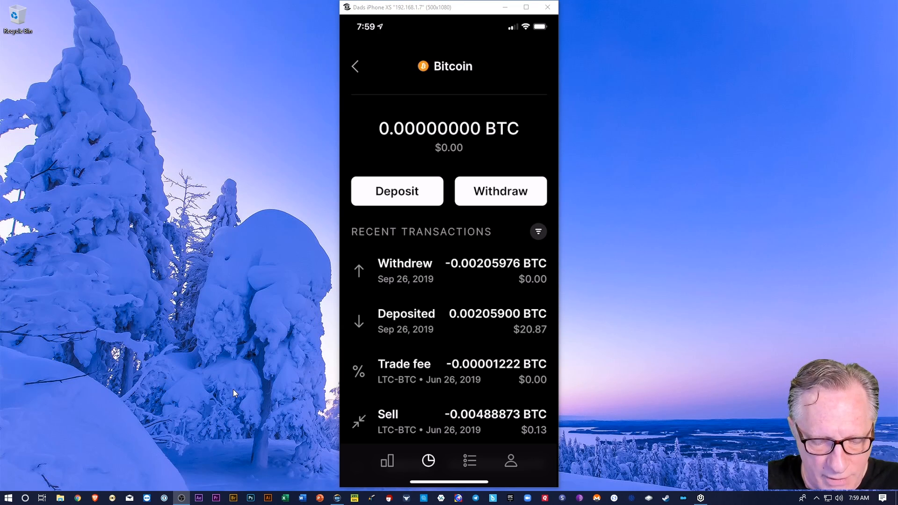
pyautogui.click(396, 191)
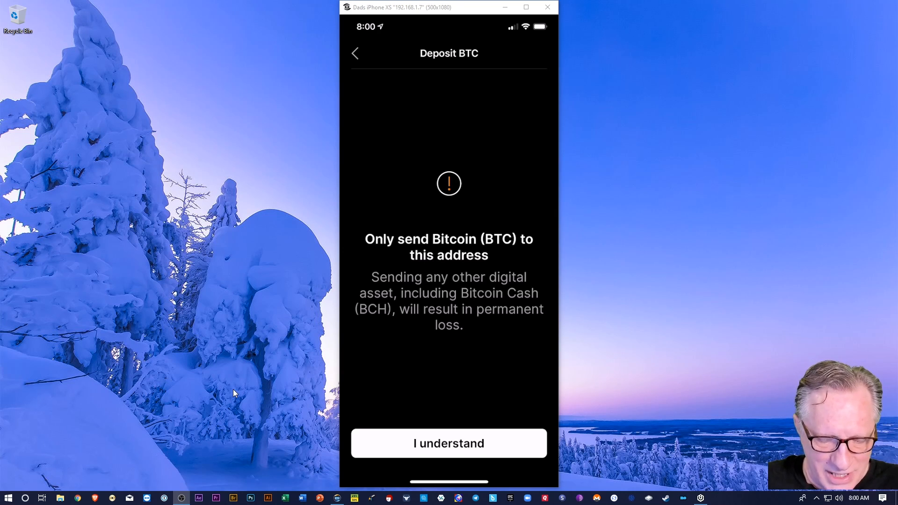
# Acknowledge the Bitcoin-only warning and copy the BTC deposit wallet address.
pyautogui.click(448, 443)
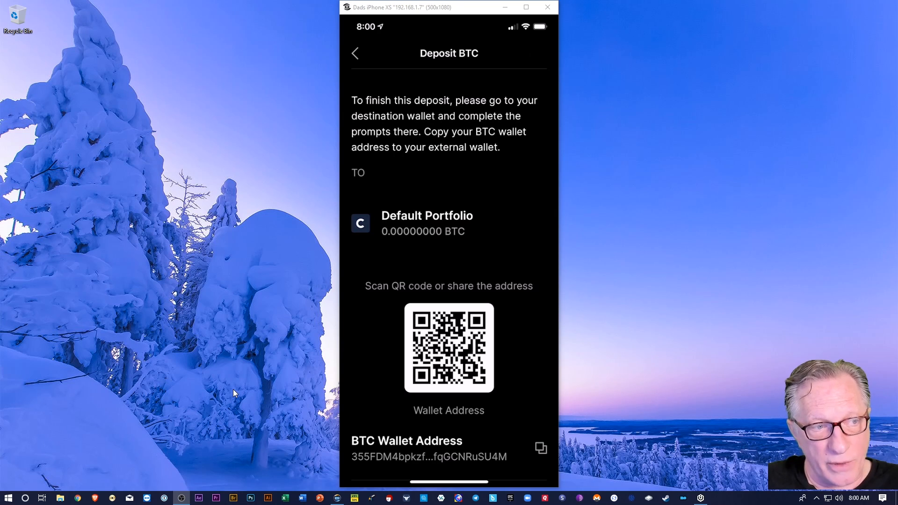
pyautogui.click(540, 448)
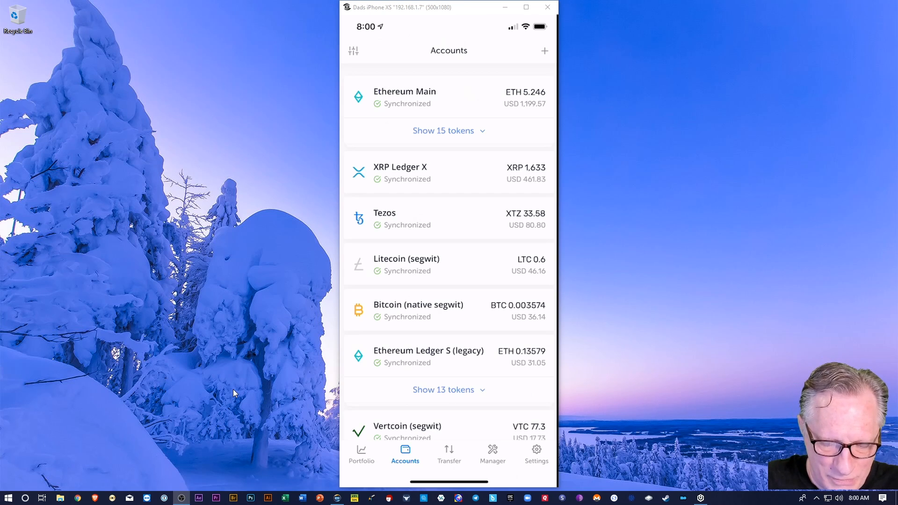
pyautogui.click(418, 309)
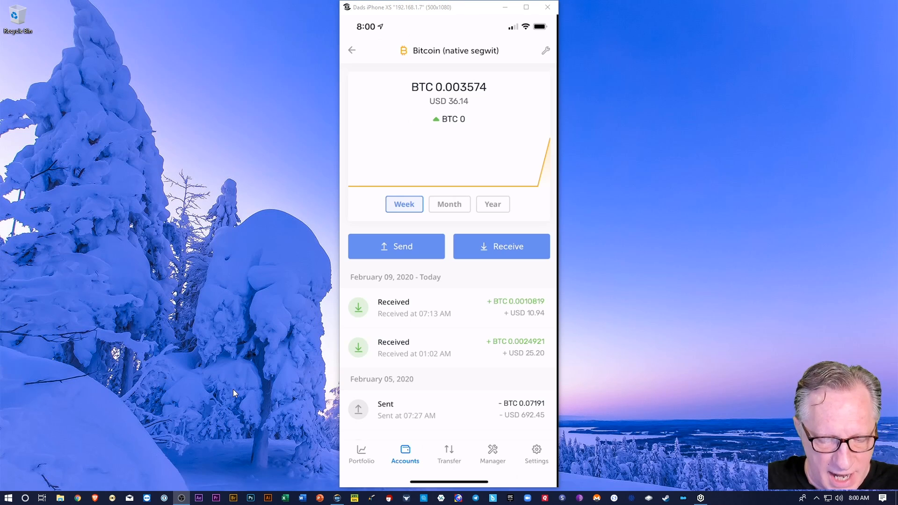
pyautogui.click(396, 247)
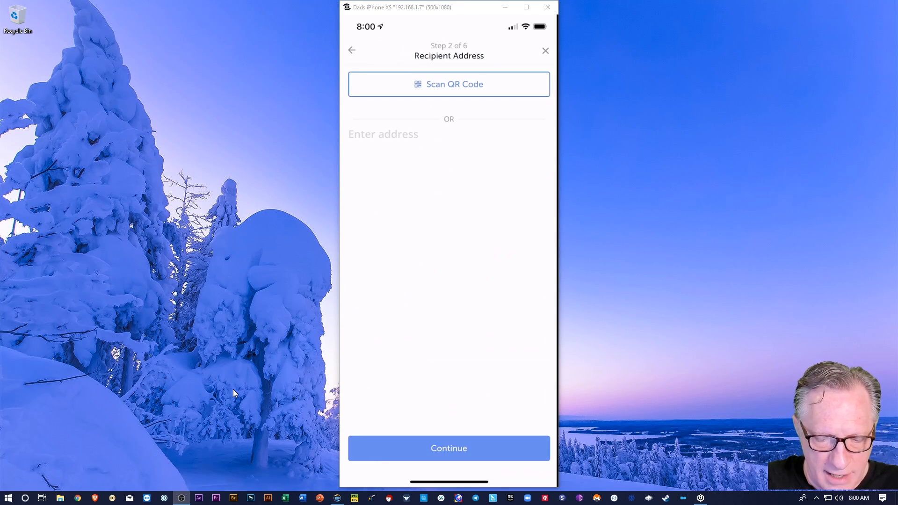
pyautogui.click(382, 134)
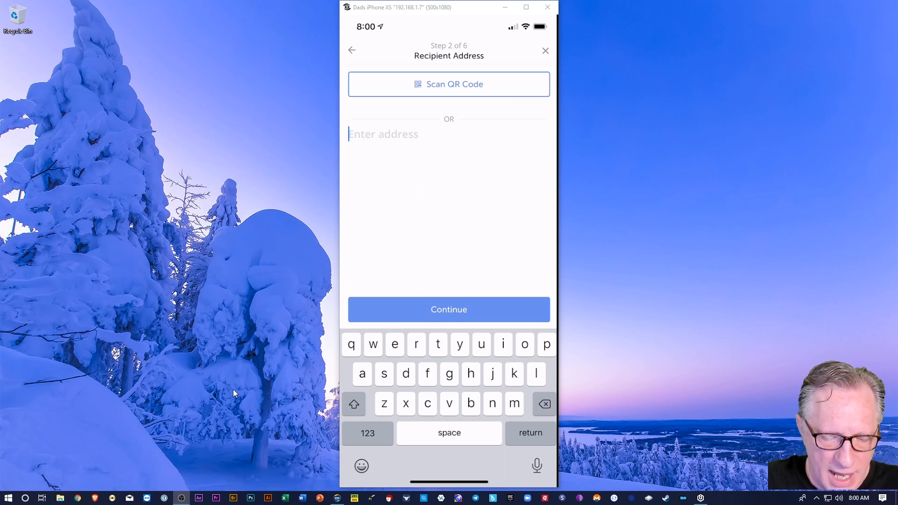
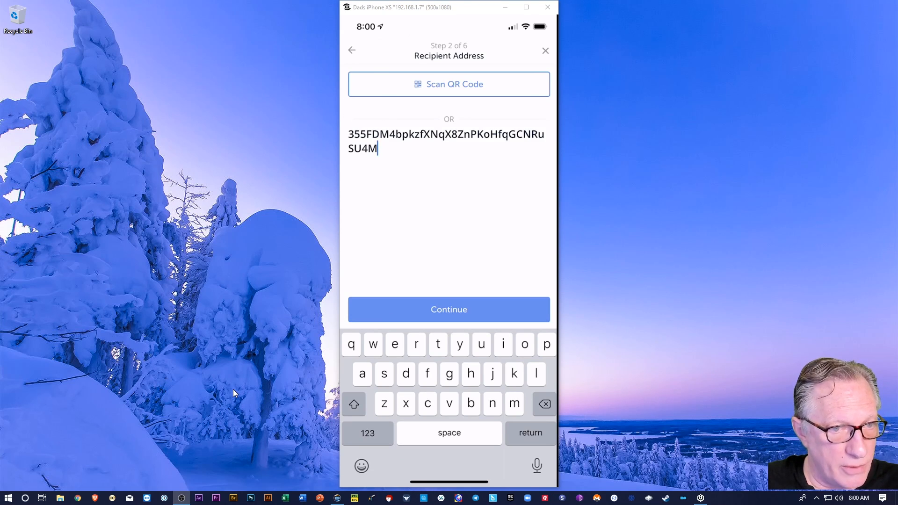
pyautogui.click(448, 310)
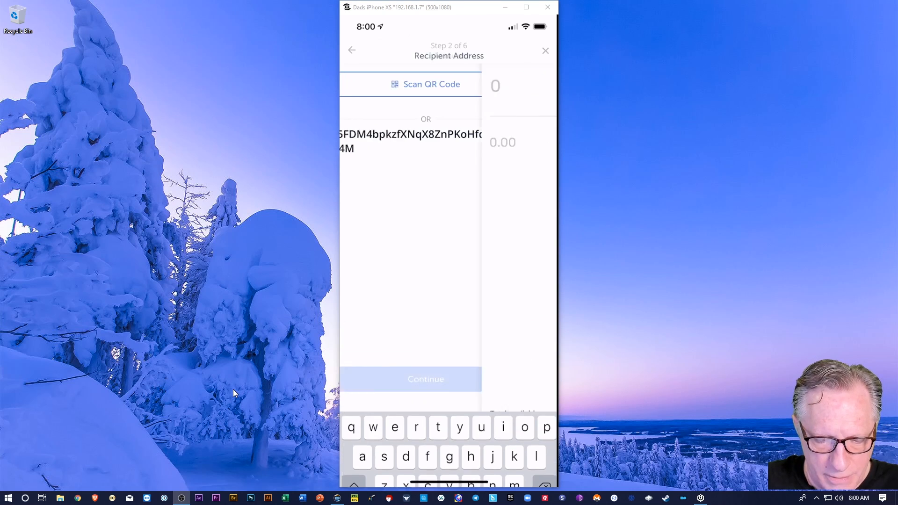
pyautogui.click(426, 378)
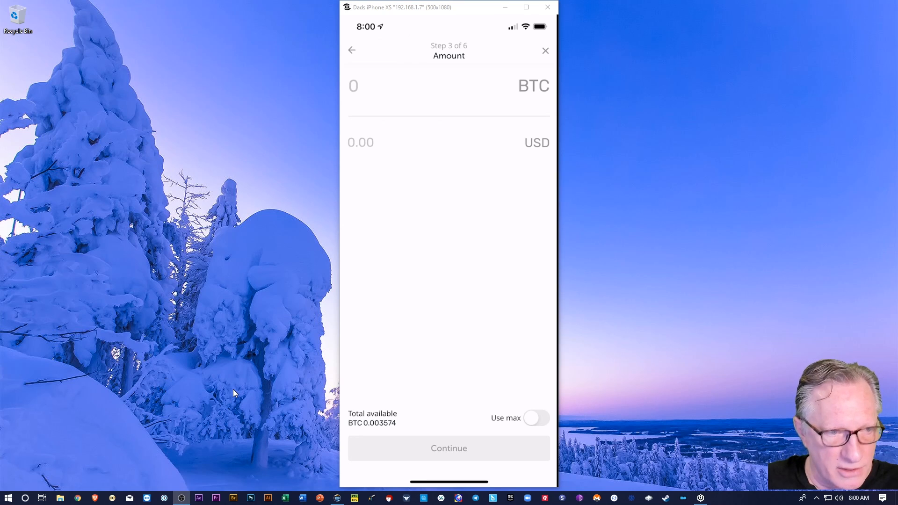
# Send the maximum BTC 0.00355355 at 14 sat/byte and accept the summary.
pyautogui.click(536, 418)
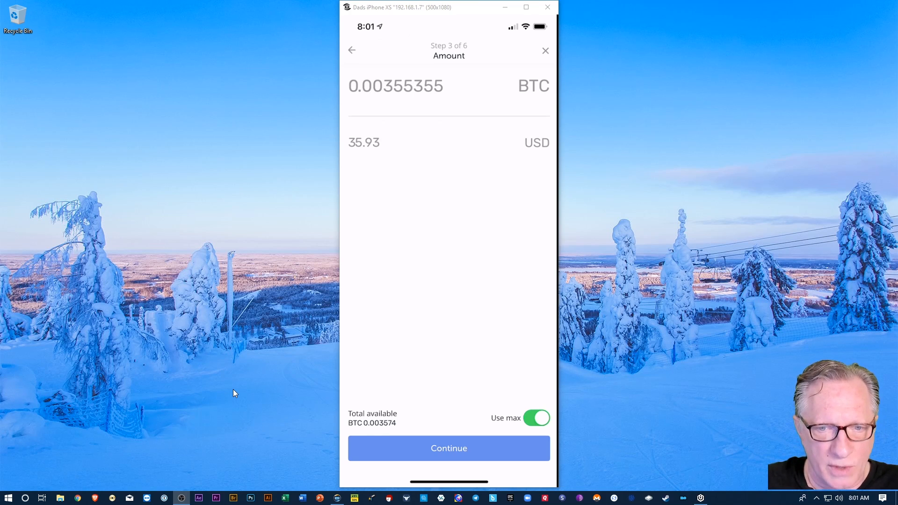
pyautogui.click(449, 448)
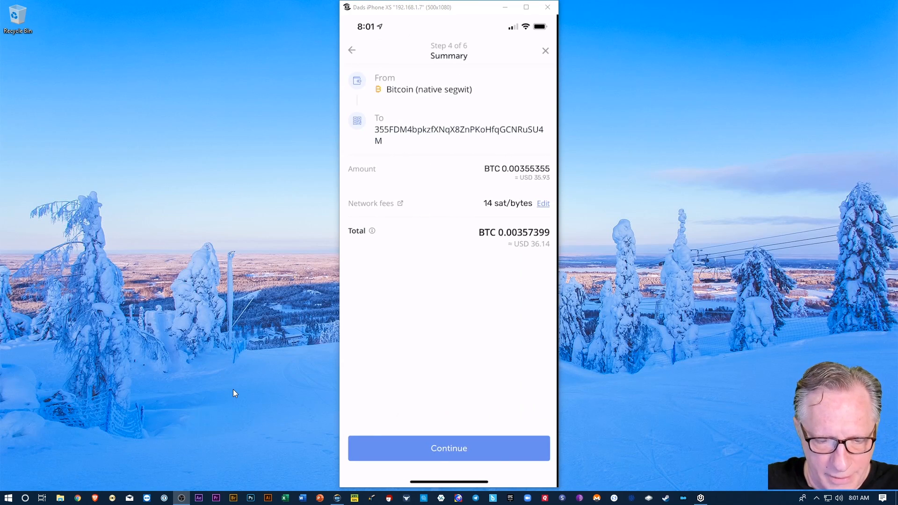
pyautogui.click(448, 449)
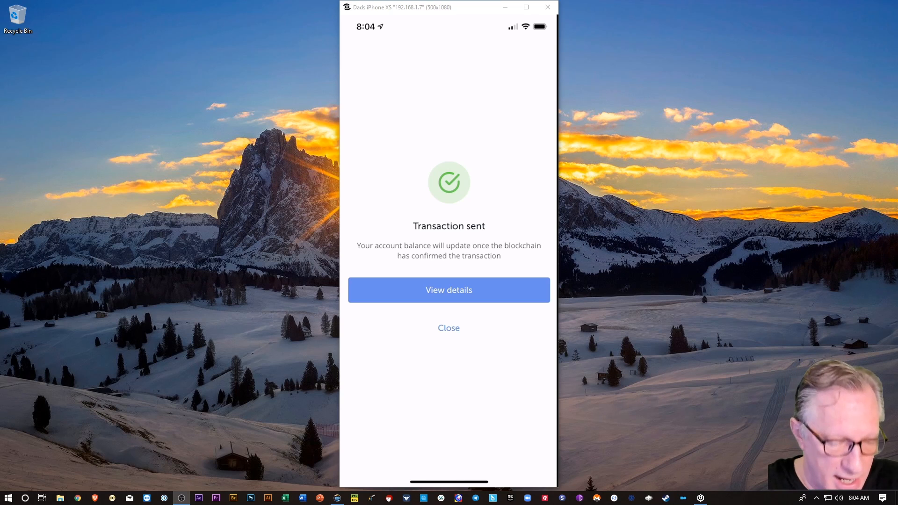
# Close Ledger Live's Transaction sent confirmation.
pyautogui.click(449, 328)
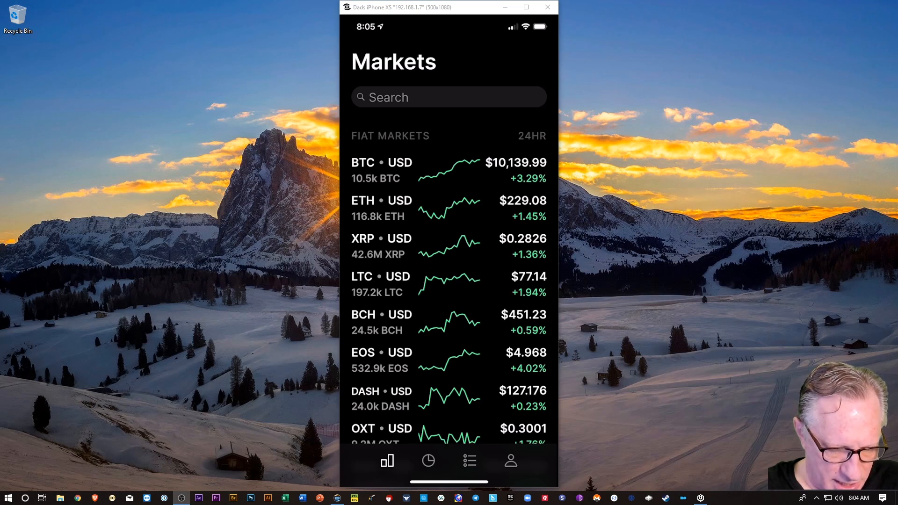
# Check the Bitcoin wallet for the 0.003 BTC ($35.94) deposit, then return to Portfolio.
pyautogui.click(427, 460)
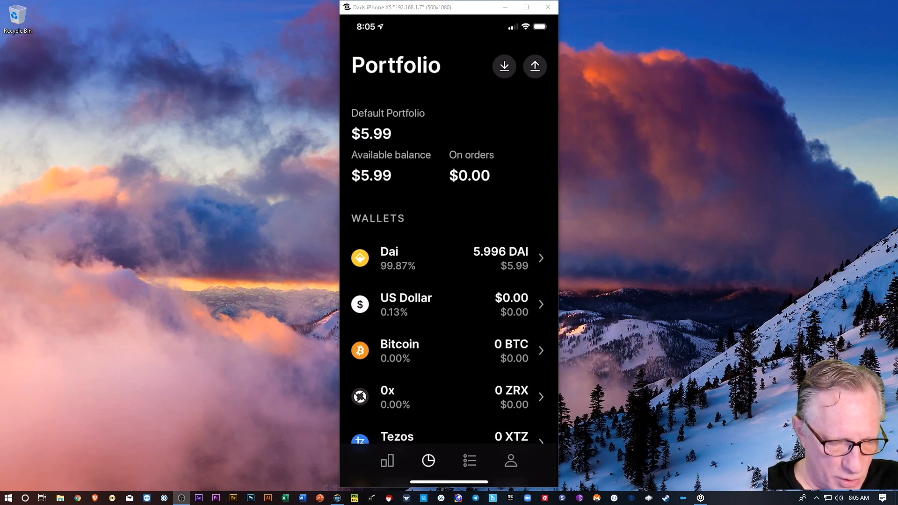
pyautogui.scroll(-3)
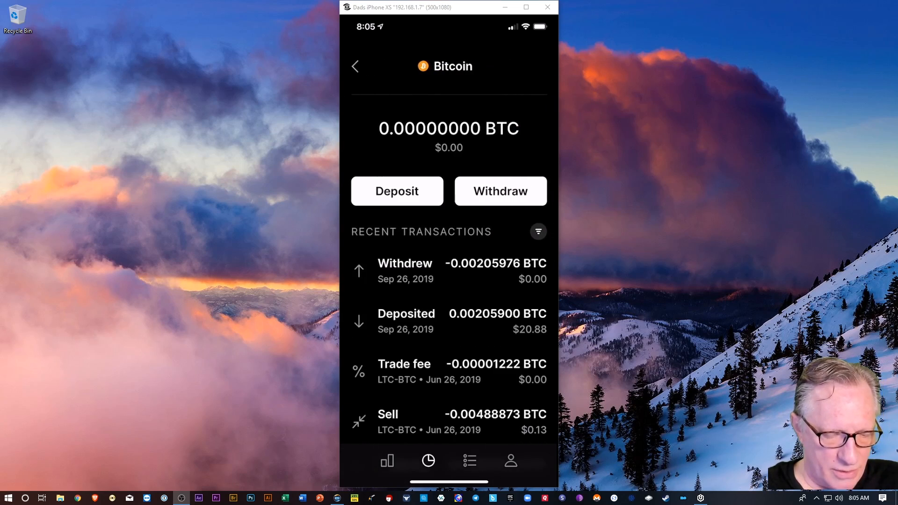
pyautogui.click(355, 66)
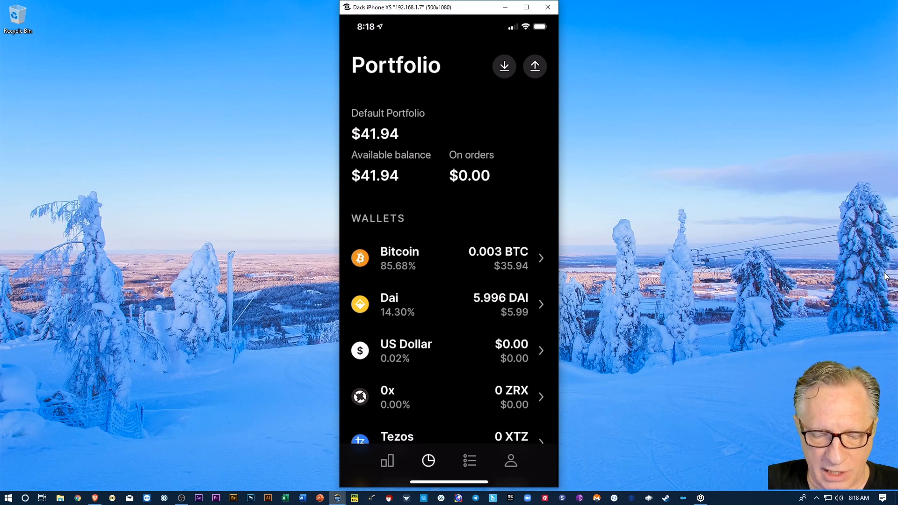
# Open the BTC-USD market and start a sell order for the 0.00354879 BTC.
pyautogui.click(387, 460)
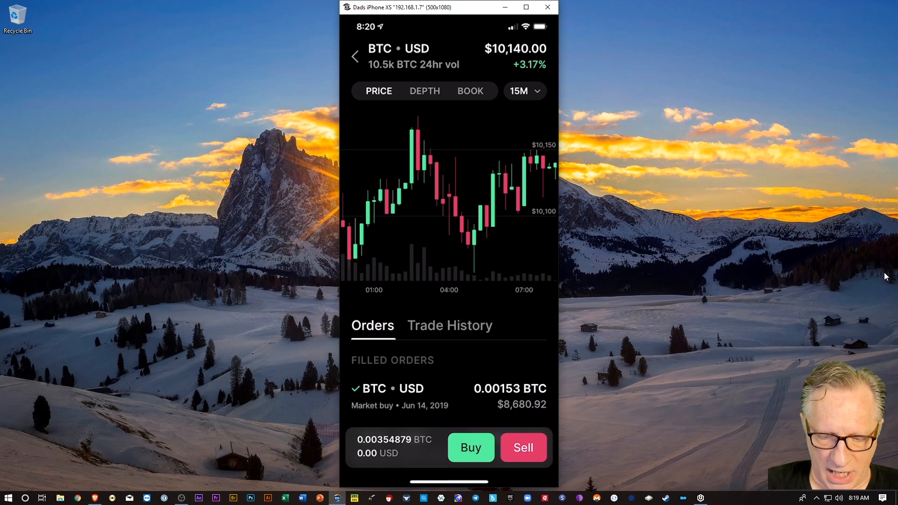
pyautogui.click(522, 448)
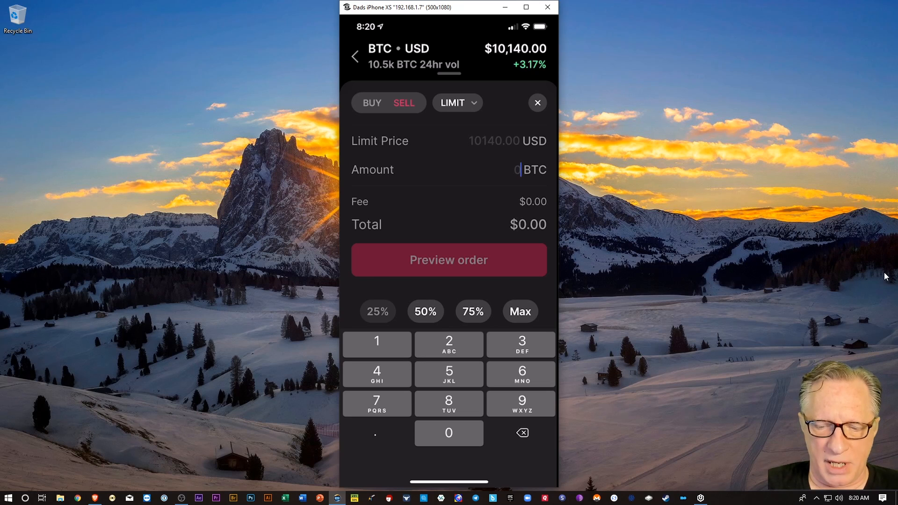
# Place a market sell order for the full 0.00354879 BTC, totalling $35.80.
pyautogui.click(457, 102)
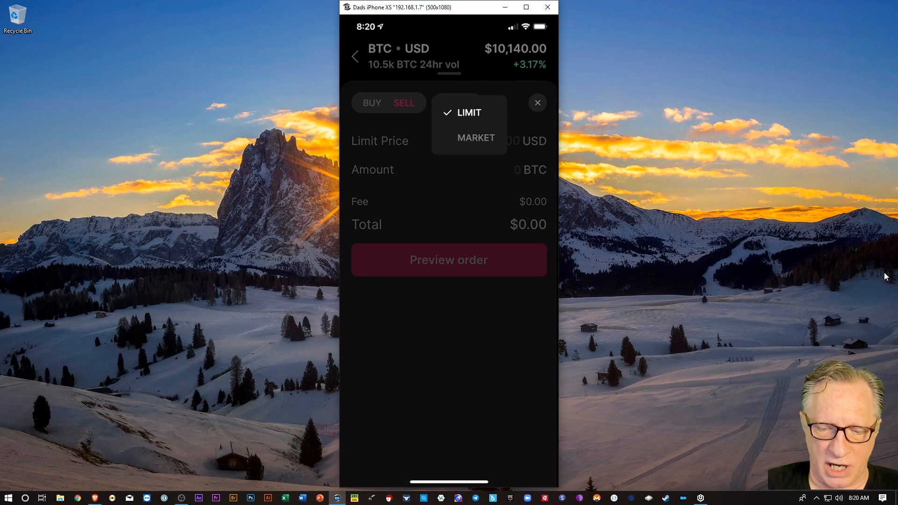
pyautogui.click(476, 137)
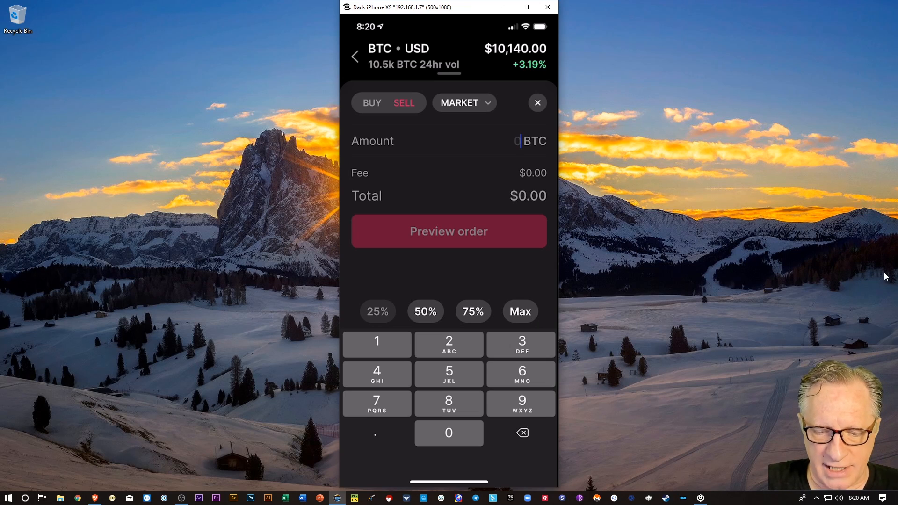
pyautogui.click(519, 311)
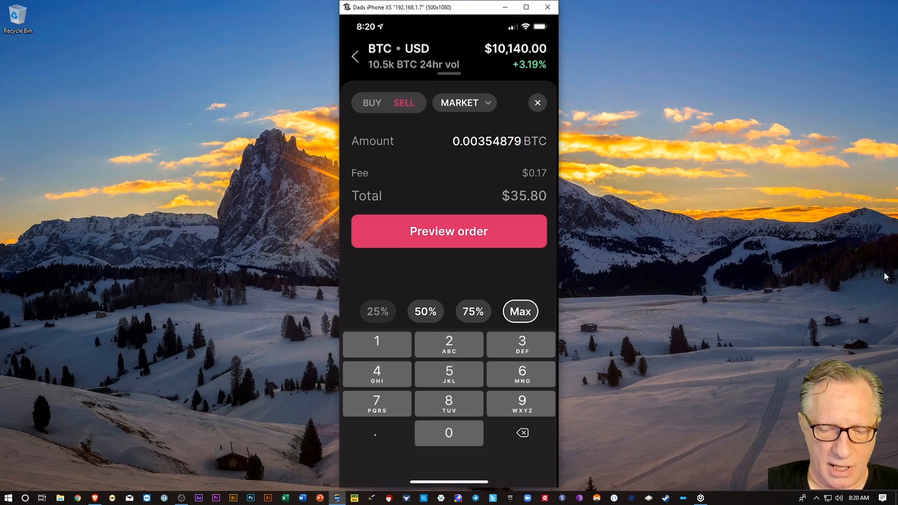
pyautogui.click(448, 231)
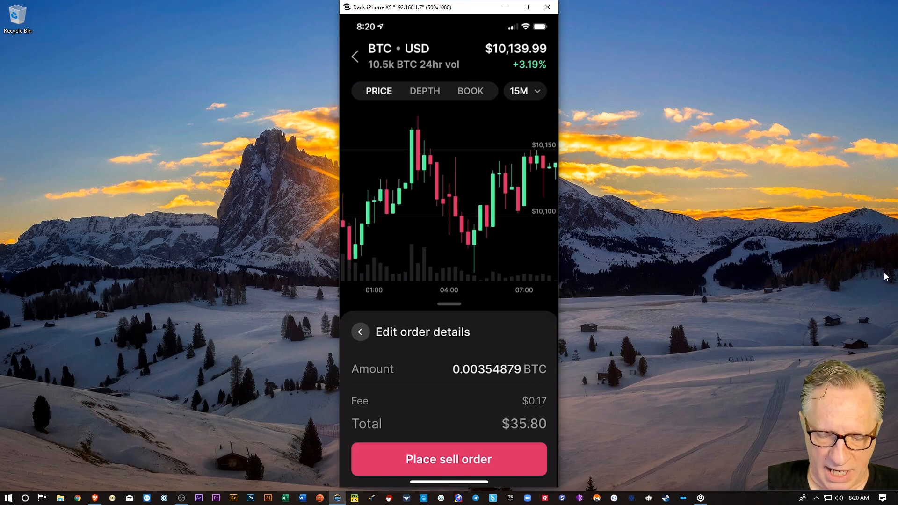
pyautogui.click(449, 459)
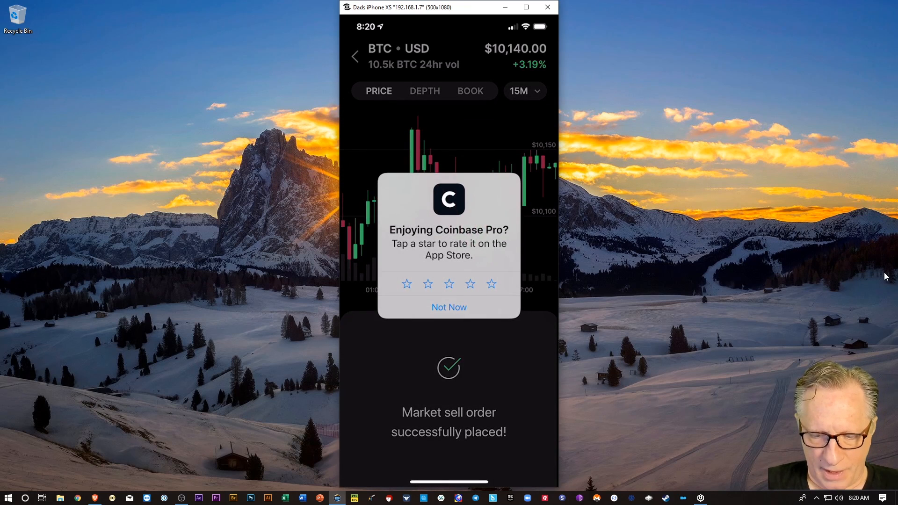
# Dismiss the rating prompt and view the US Dollar wallet holding $35.81.
pyautogui.click(448, 307)
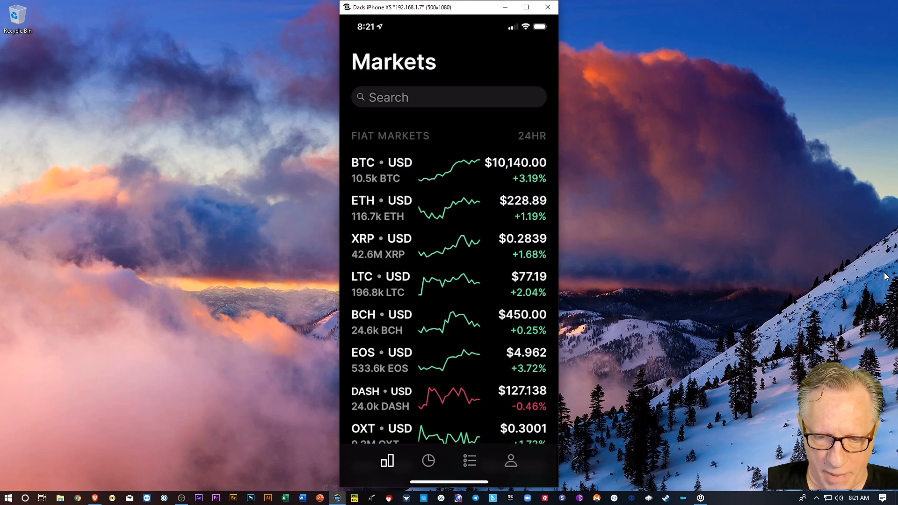
pyautogui.click(428, 461)
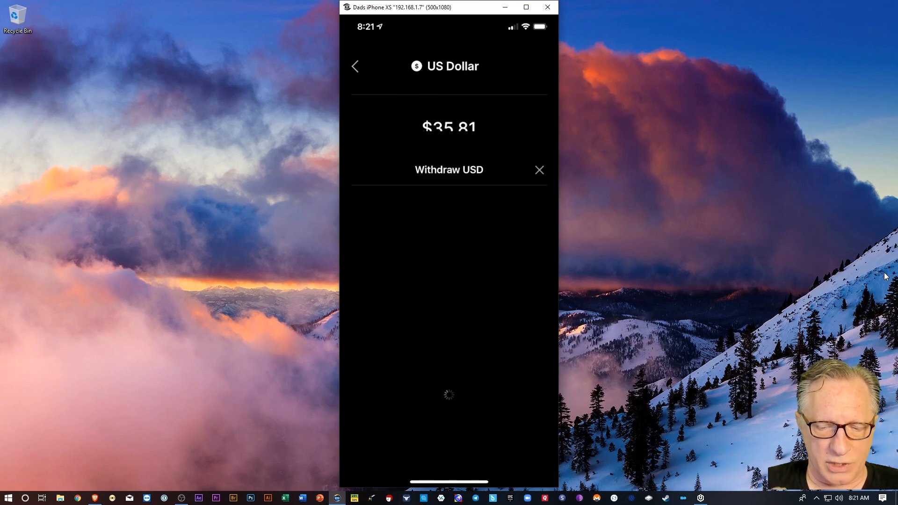
pyautogui.click(448, 169)
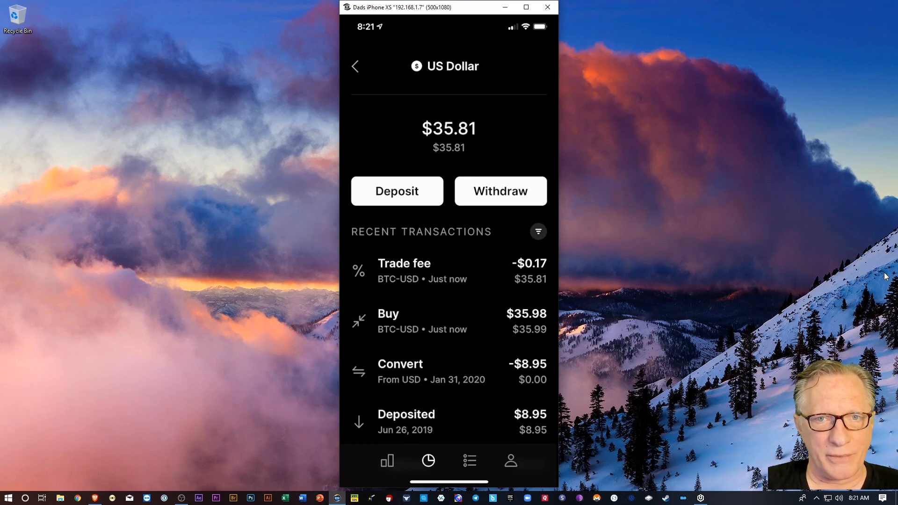
# Search markets for 'usdc', then check balances: 0.003 BTC ($35.45) and $0.18 USD.
pyautogui.click(355, 66)
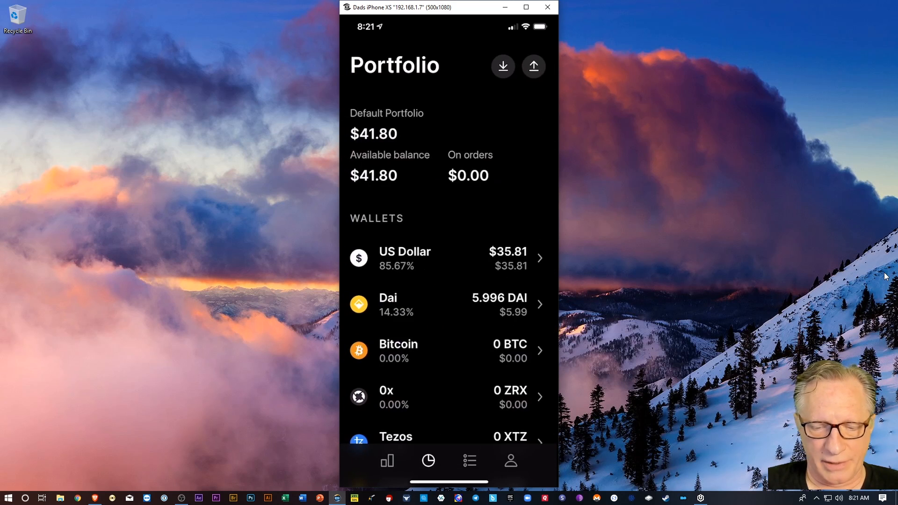
pyautogui.click(387, 459)
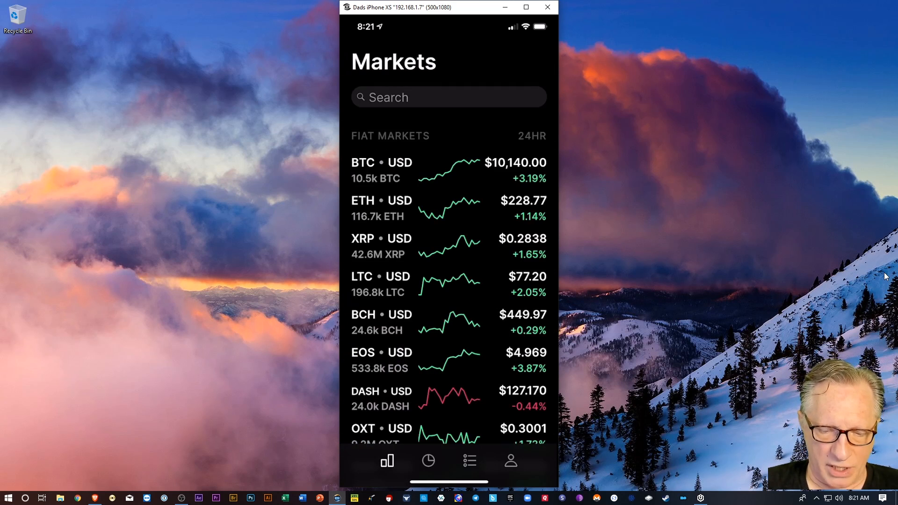
pyautogui.write('usdc')
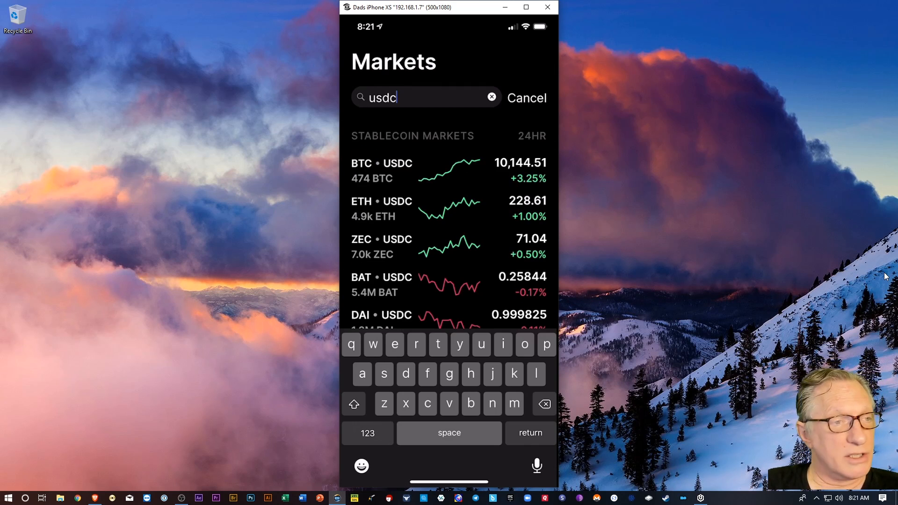
pyautogui.click(526, 98)
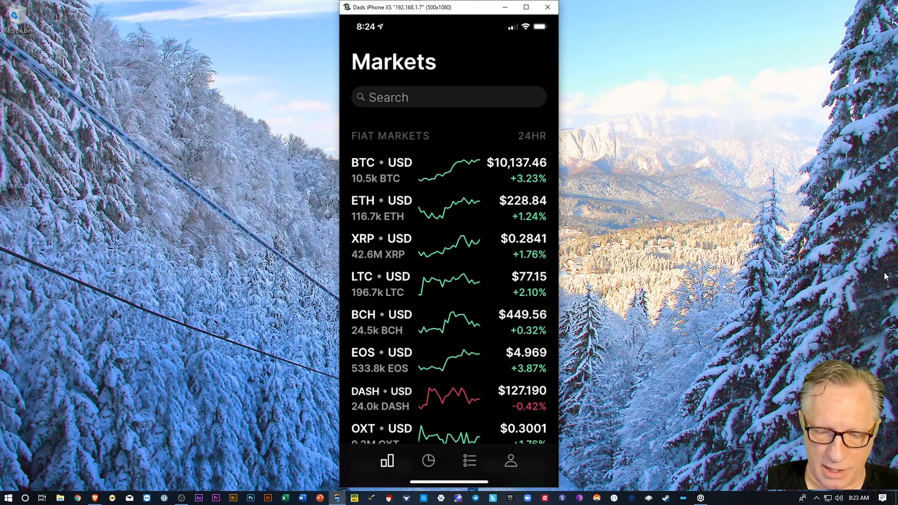
pyautogui.click(401, 170)
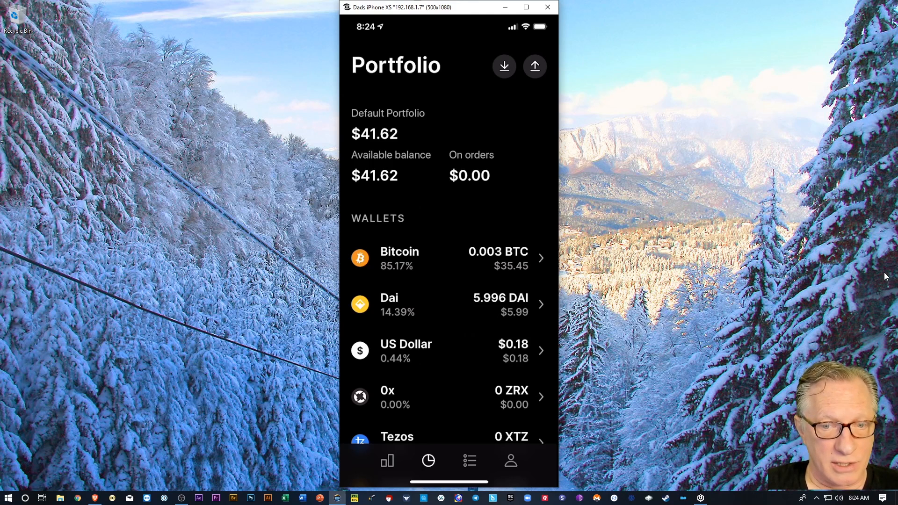
# Sell all 0.00349802 BTC at market on BTC-USDC for 35.273778 USDC.
pyautogui.click(387, 461)
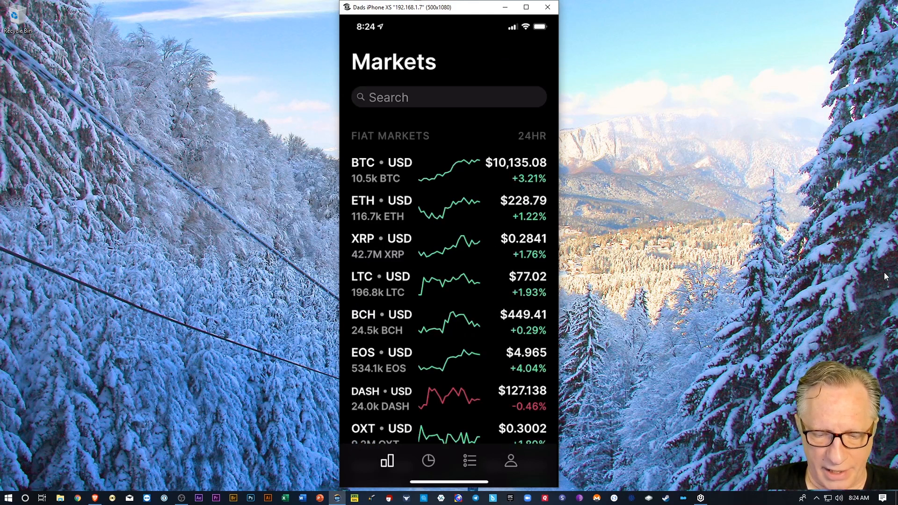
pyautogui.write('usdc')
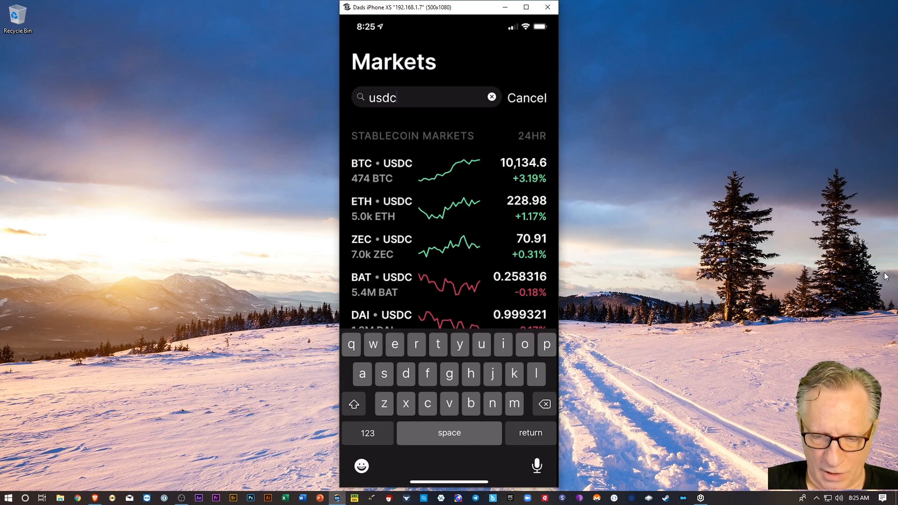
pyautogui.click(401, 170)
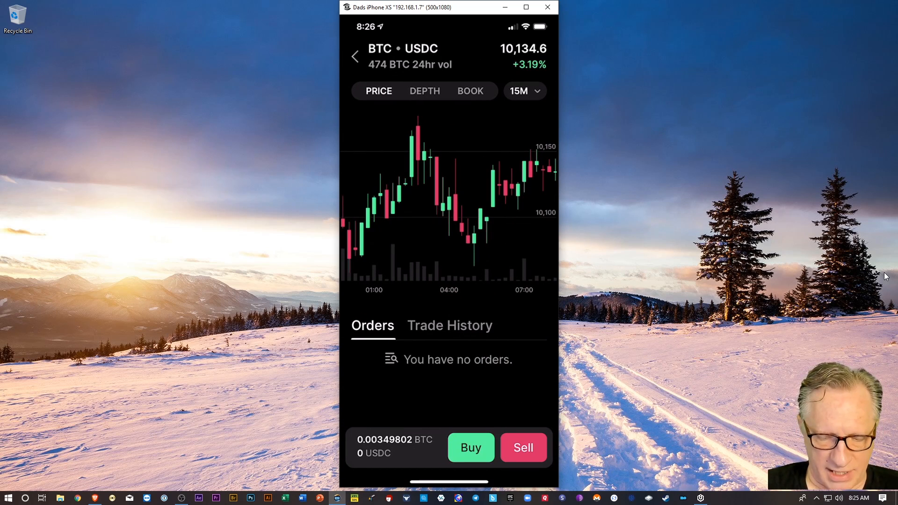
pyautogui.click(522, 447)
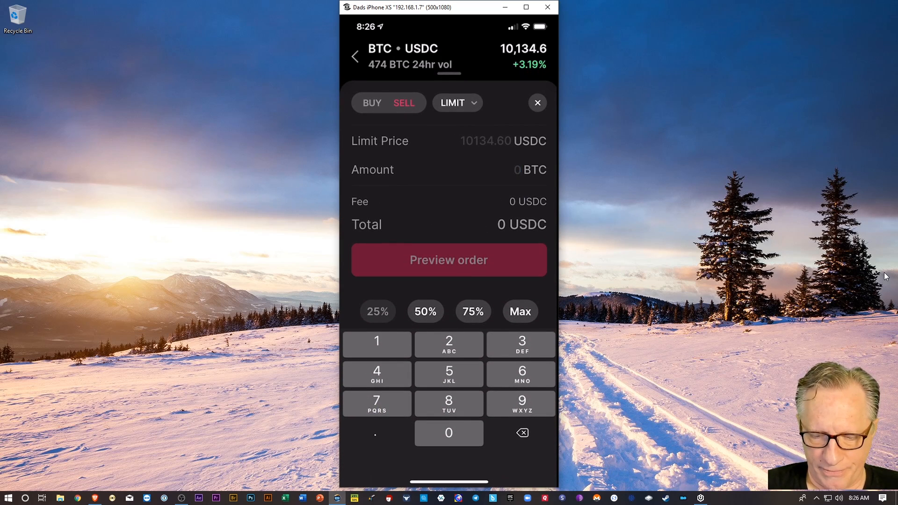
pyautogui.click(457, 102)
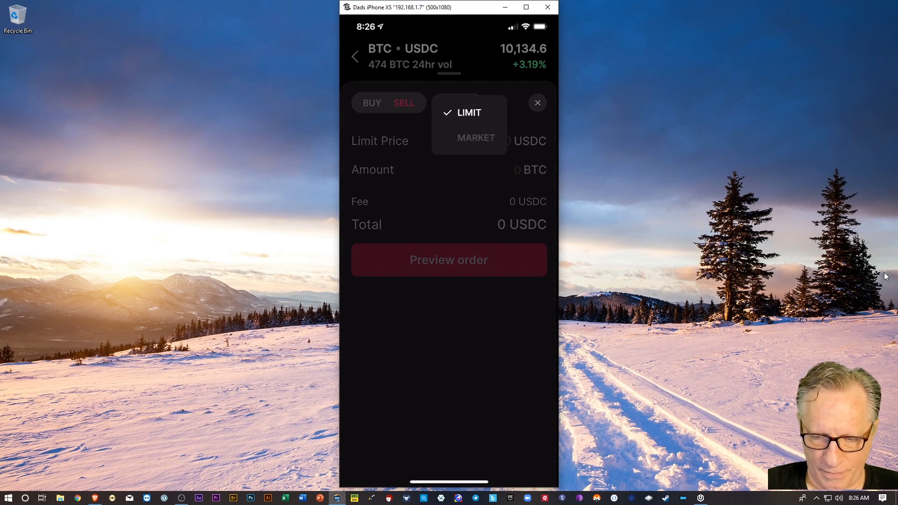
pyautogui.click(475, 138)
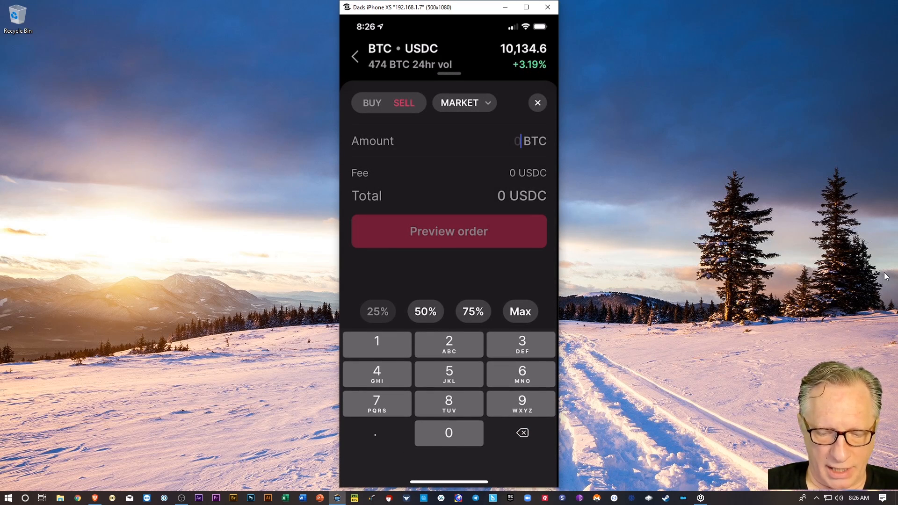
pyautogui.click(519, 311)
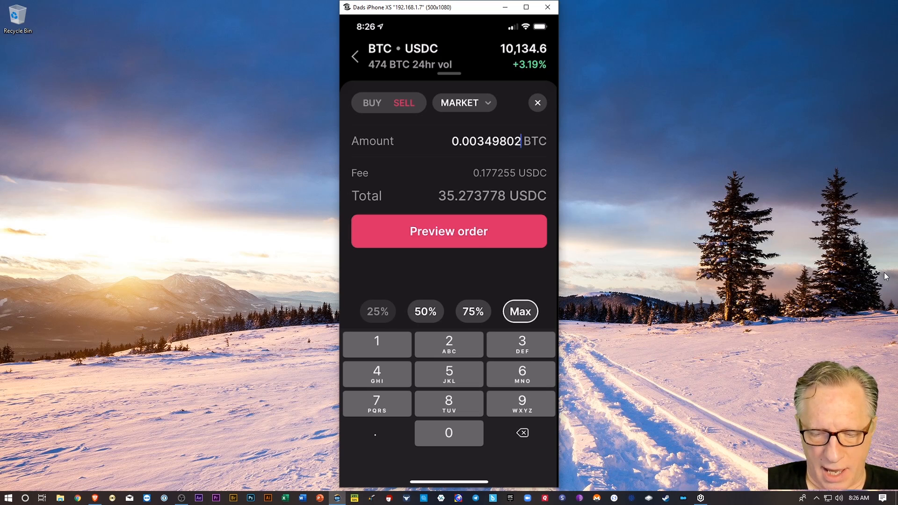
pyautogui.click(448, 231)
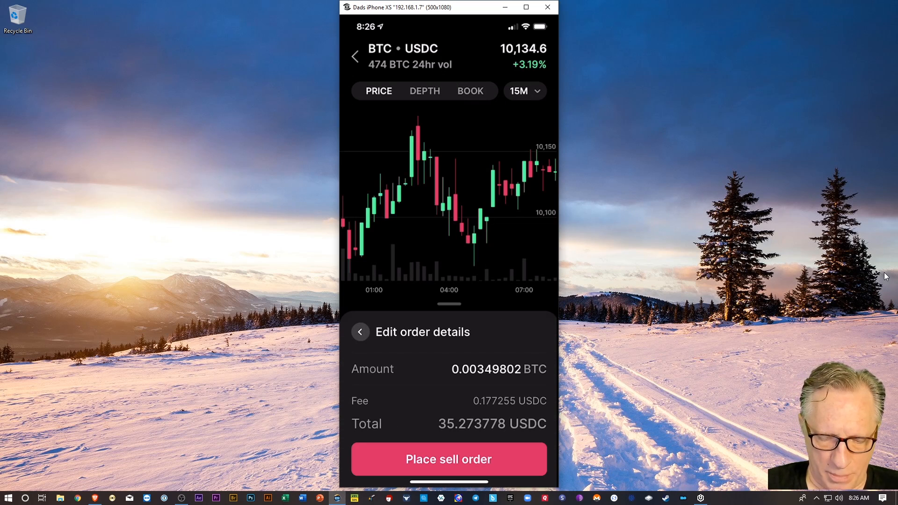
pyautogui.click(448, 459)
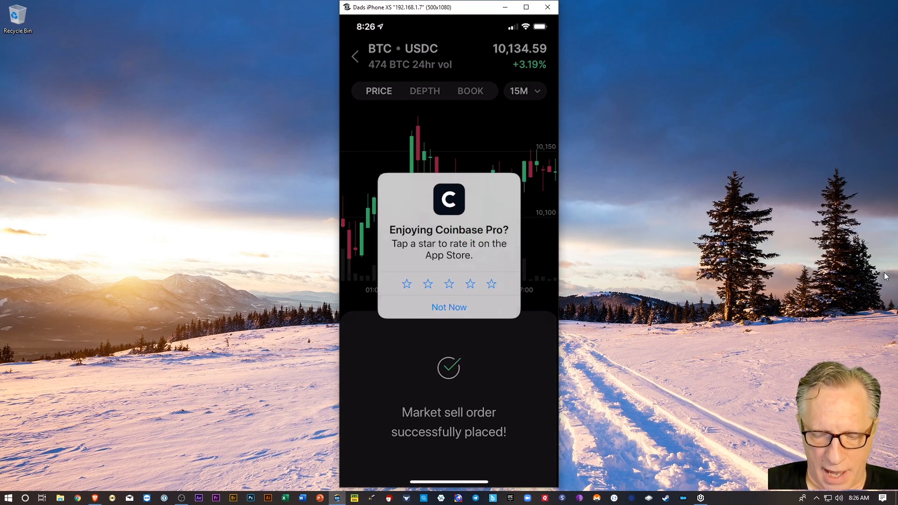
pyautogui.click(448, 307)
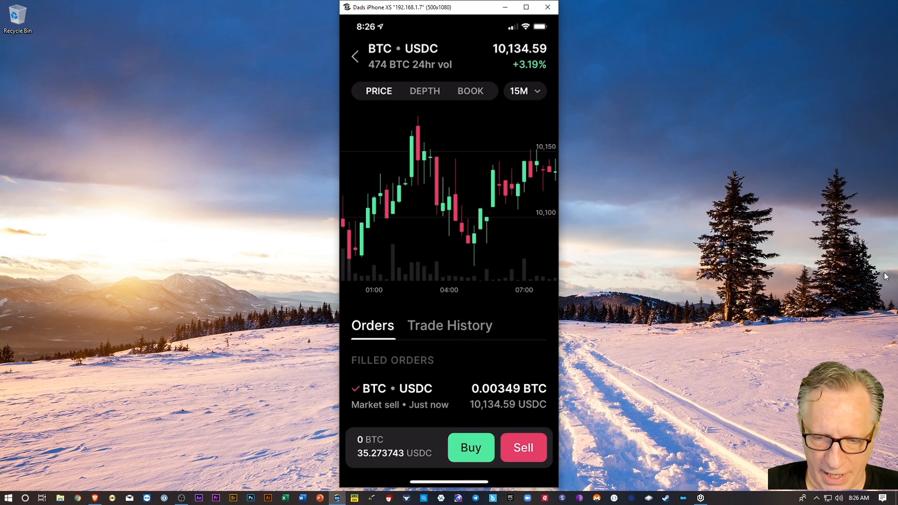
# Confirm the USD Coin wallet holds 35.273743 USDC, then switch to Ledger Live.
pyautogui.click(355, 56)
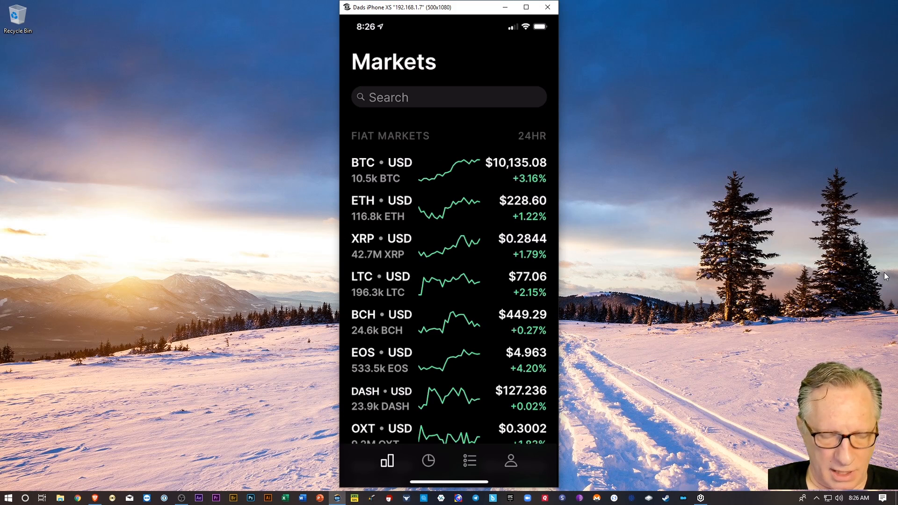
pyautogui.click(428, 460)
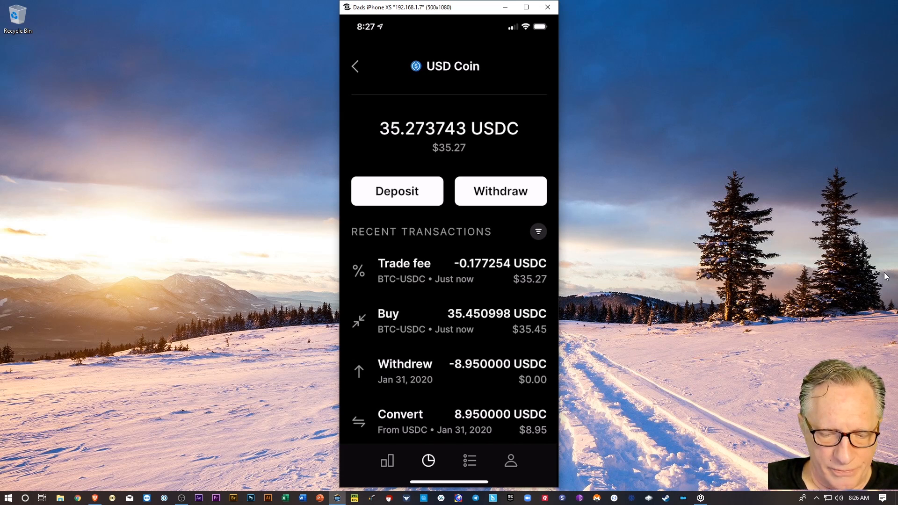
pyautogui.click(500, 191)
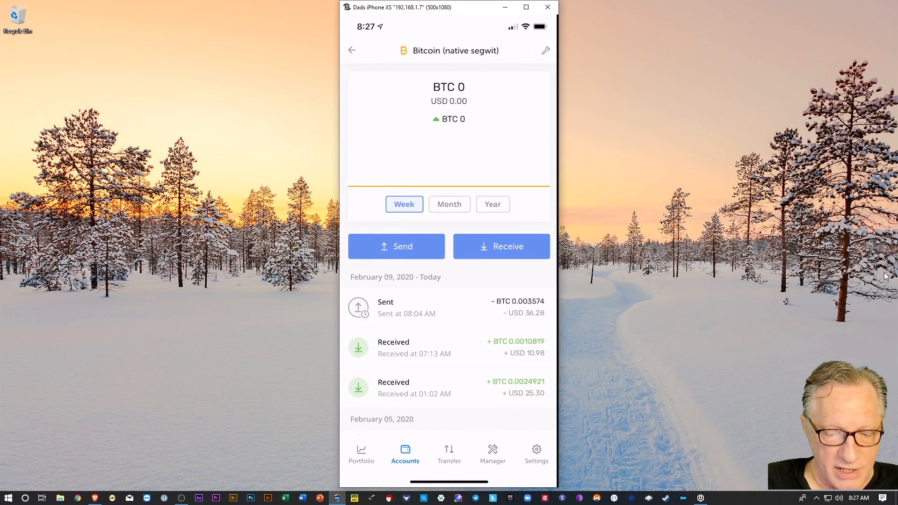
# Expand the 15 tokens under Ethereum Main and begin receiving into a token account.
pyautogui.click(352, 51)
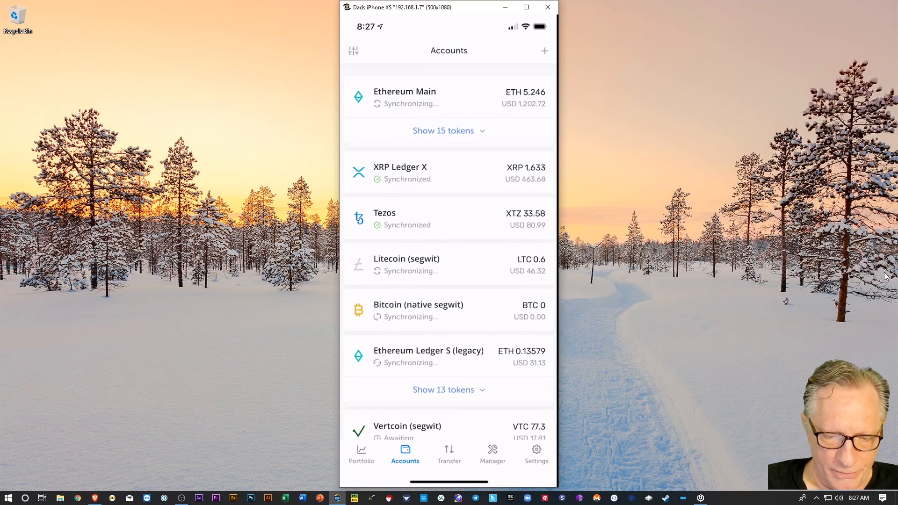
pyautogui.click(449, 130)
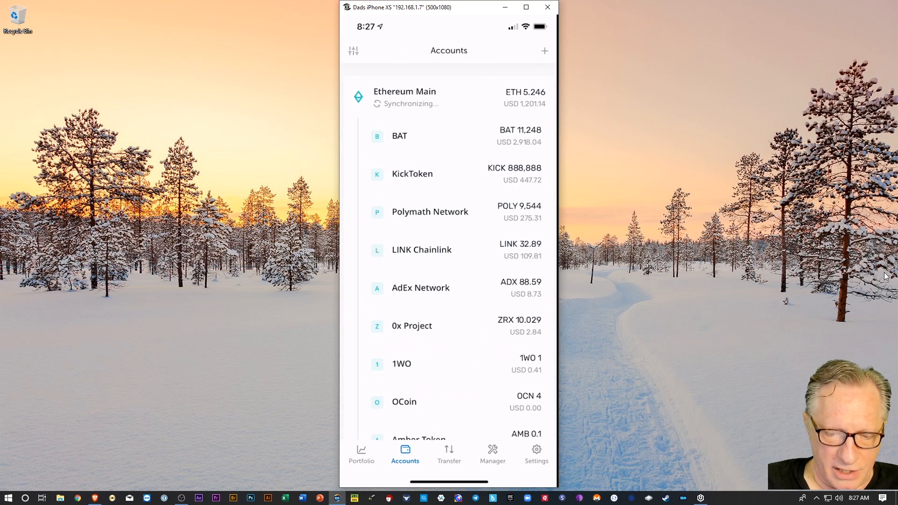
pyautogui.scroll(-3)
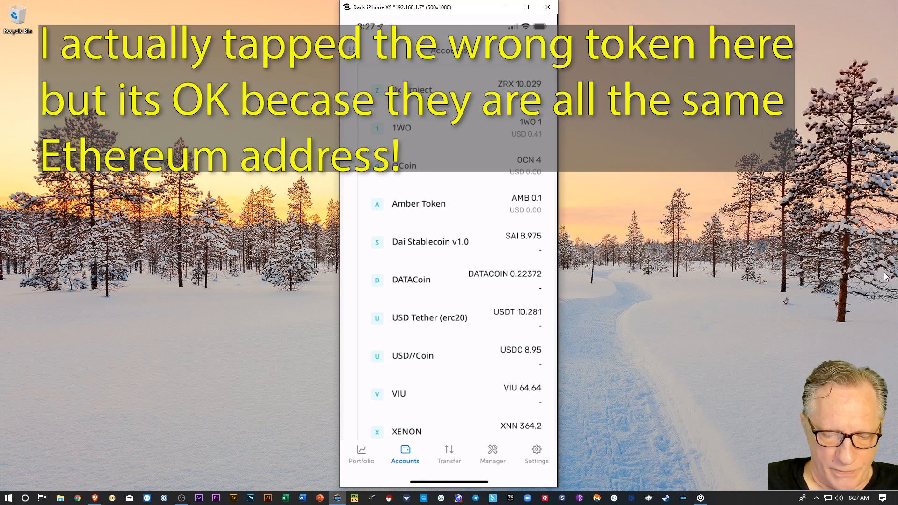
pyautogui.click(448, 318)
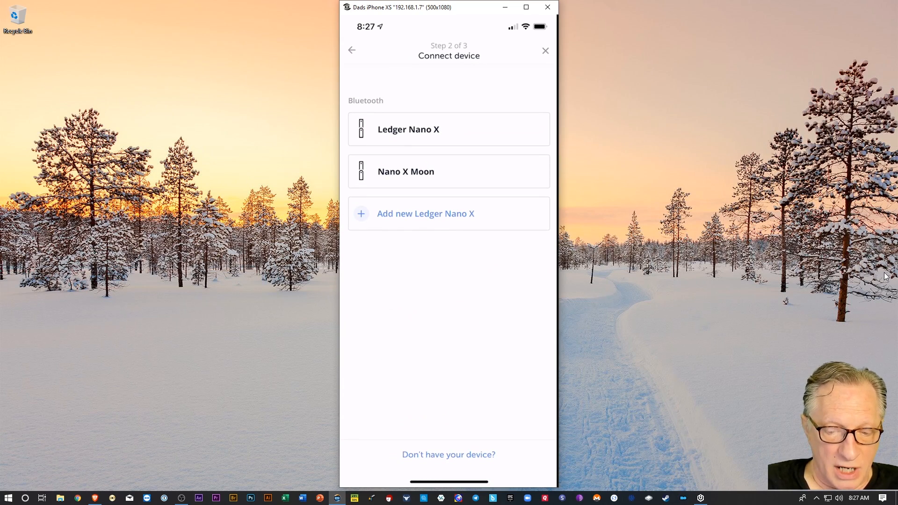
# Connect the Ledger Nano X over Bluetooth with its Ethereum app open.
pyautogui.click(449, 129)
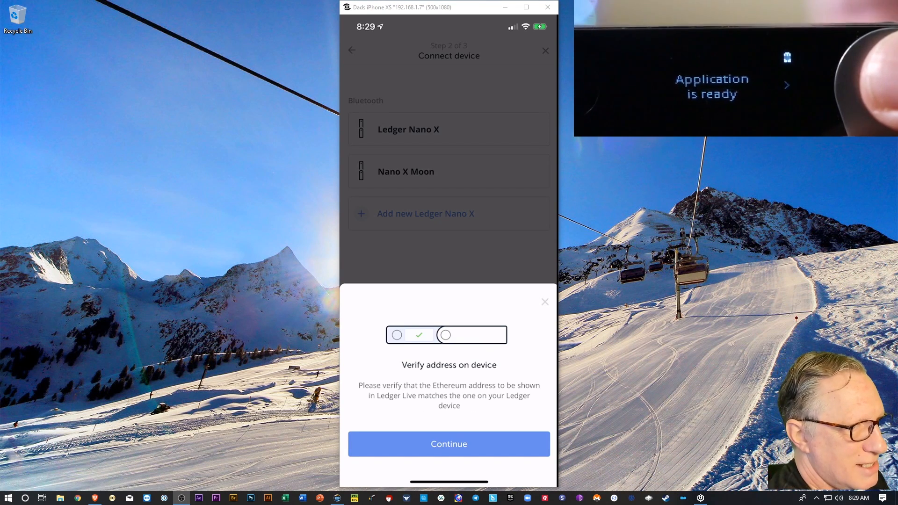
# Verify the USD Tether (erc20) receive address on the device and copy it.
pyautogui.click(448, 444)
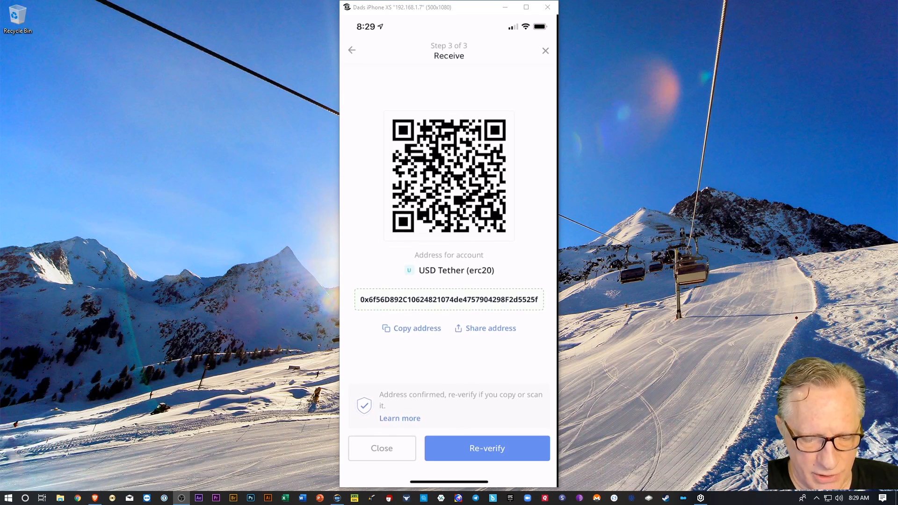
pyautogui.click(411, 327)
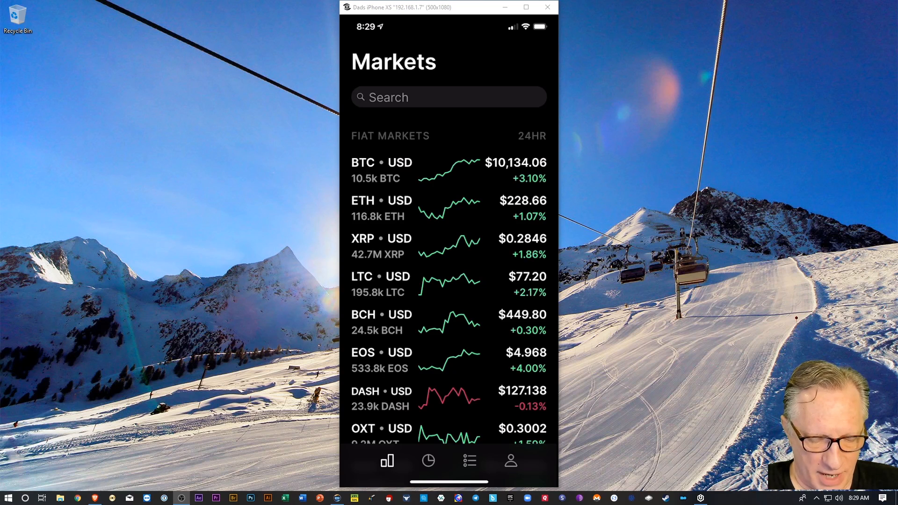
# From the portfolio, open the USD Coin wallet and paste the Ledger address as destination.
pyautogui.click(428, 460)
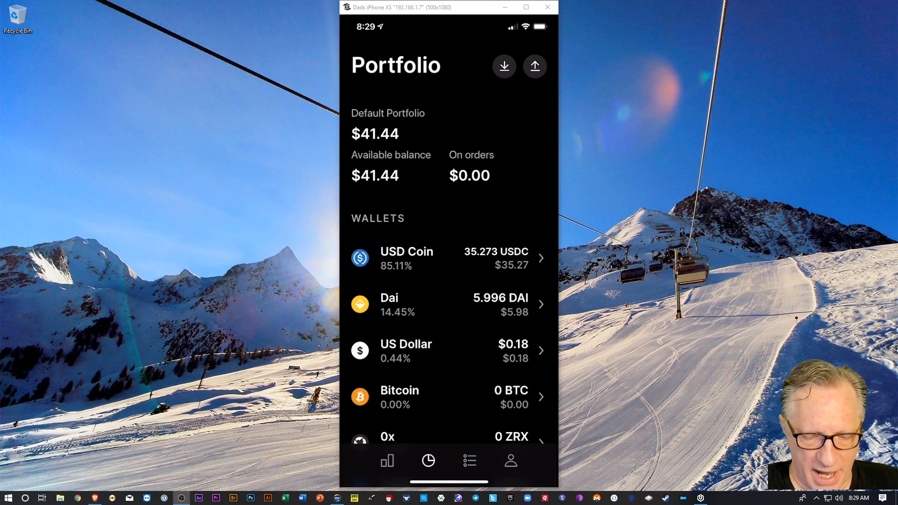
pyautogui.click(534, 66)
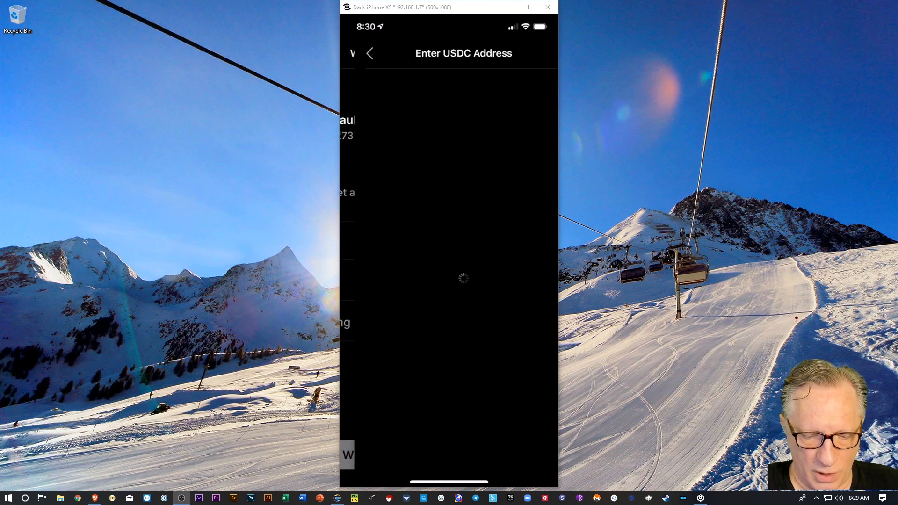
pyautogui.click(449, 117)
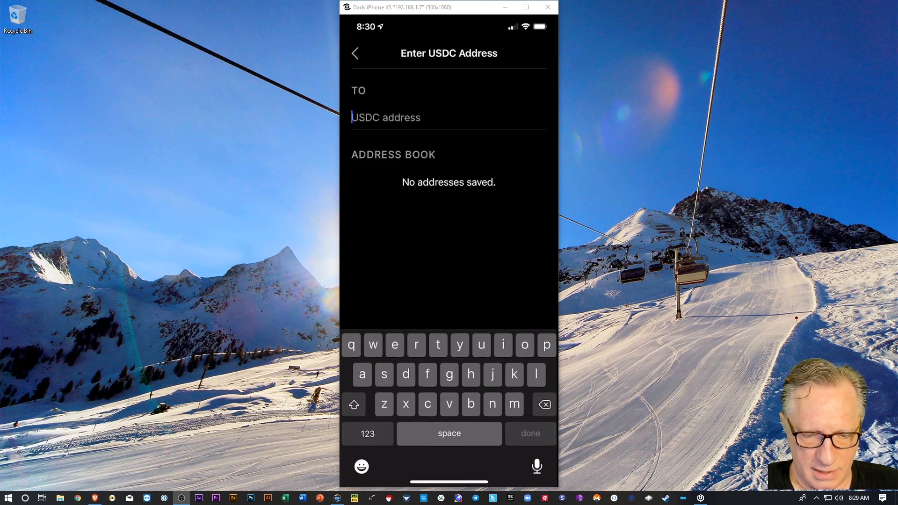
pyautogui.click(385, 117)
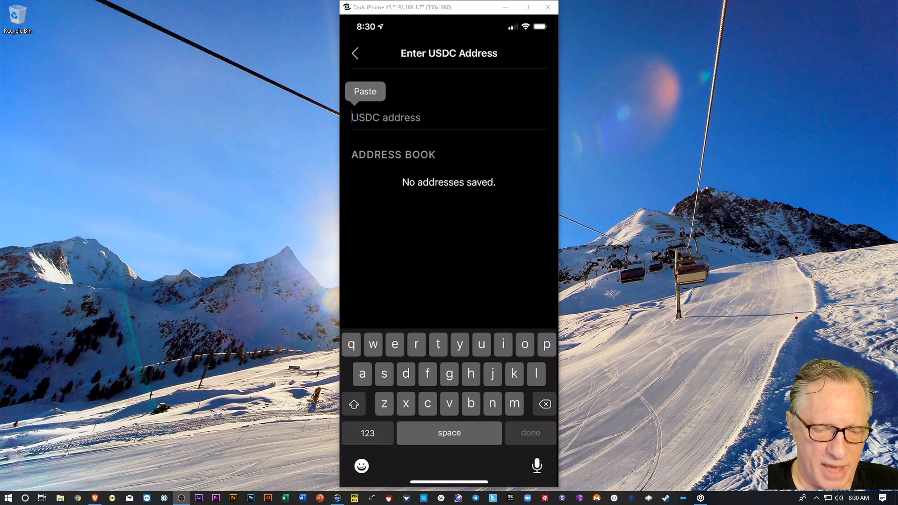
pyautogui.click(365, 91)
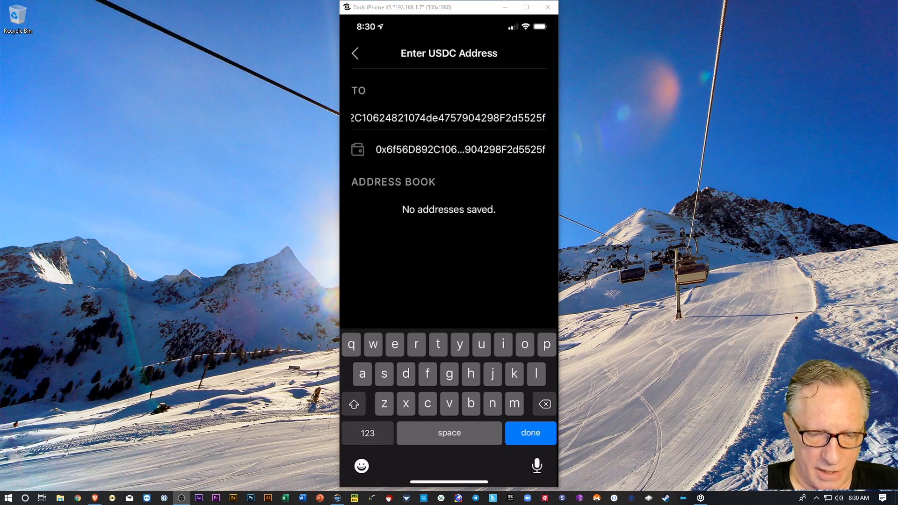
# Confirm the pasted address, enter 35 USDC, and submit the withdrawal.
pyautogui.click(529, 432)
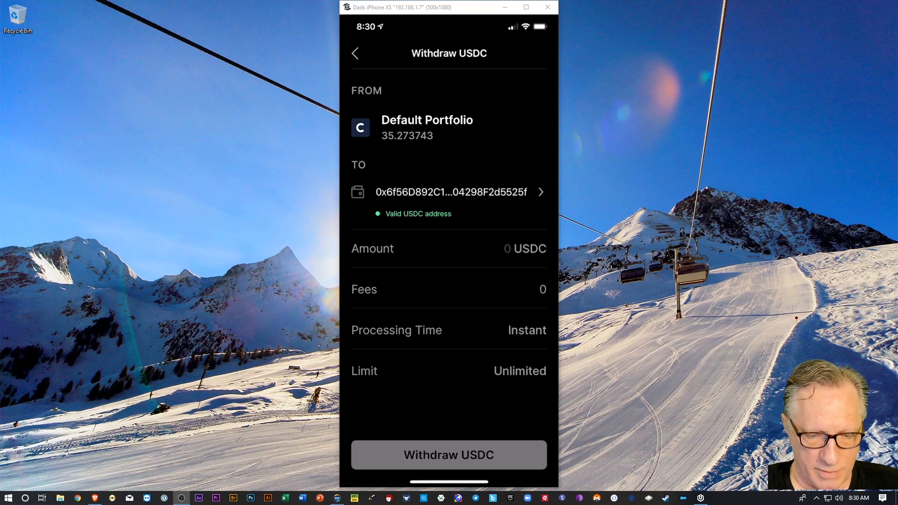
pyautogui.click(449, 248)
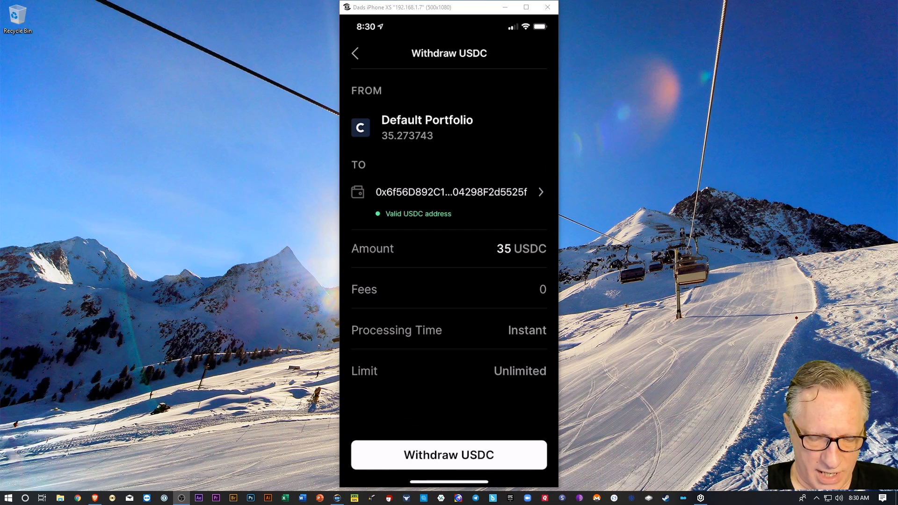
pyautogui.click(449, 455)
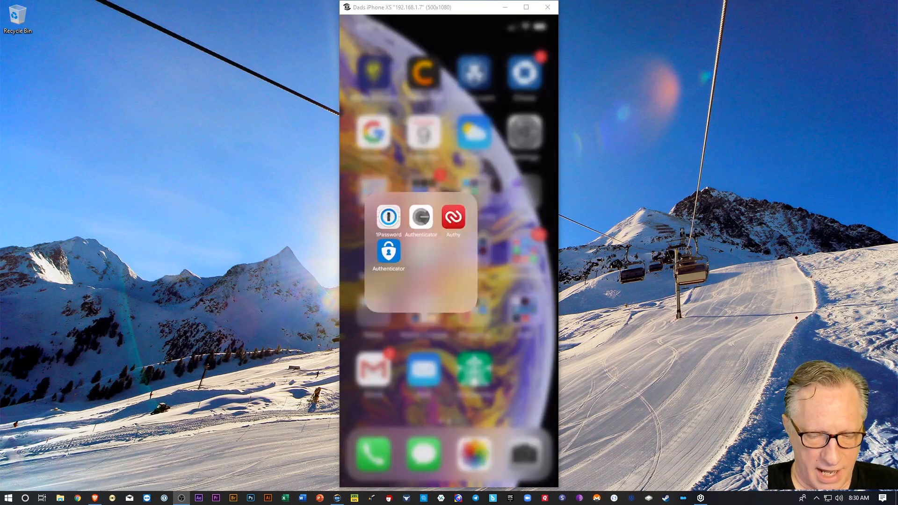
pyautogui.click(389, 250)
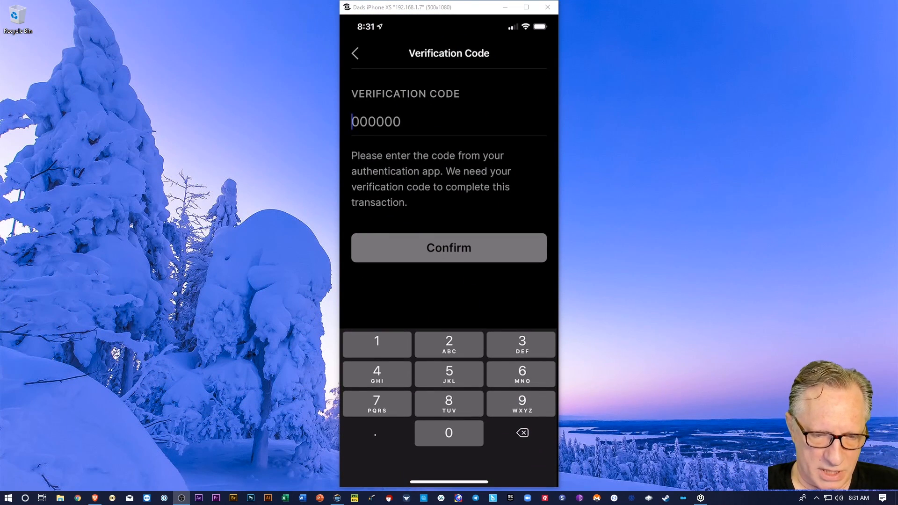
# Confirm the 35 USDC withdrawal with the 6-digit verification code and dismiss the completion message.
pyautogui.click(376, 121)
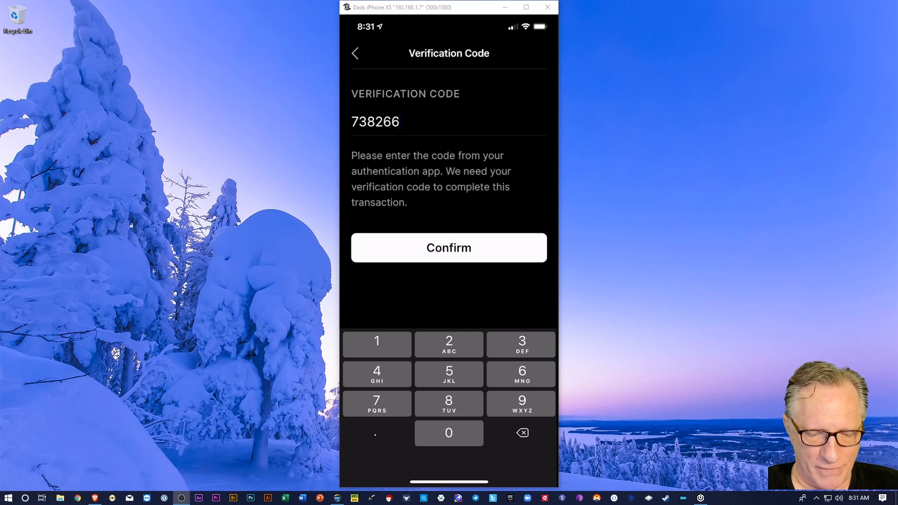
pyautogui.click(449, 248)
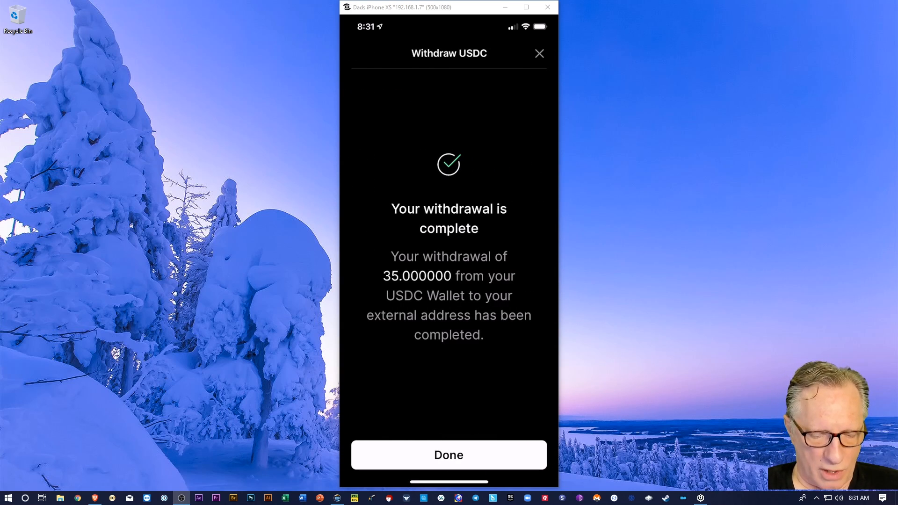
pyautogui.click(449, 454)
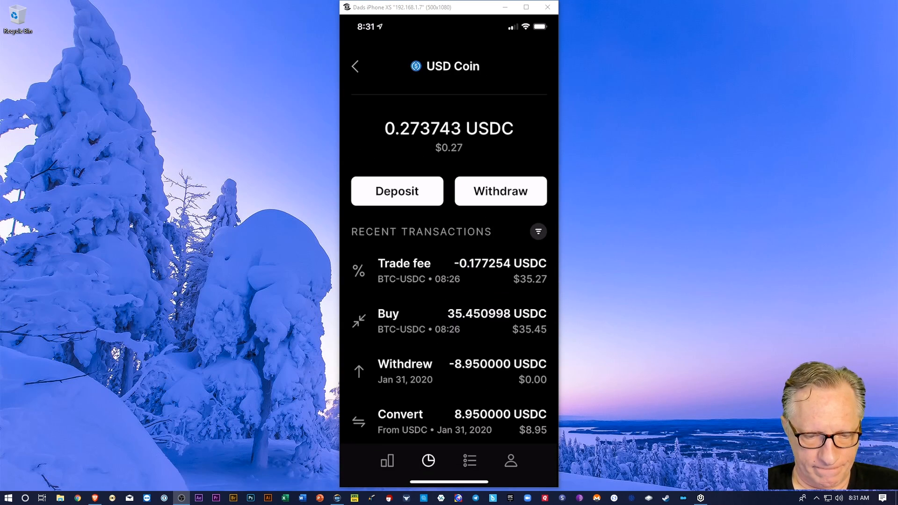
pyautogui.click(355, 66)
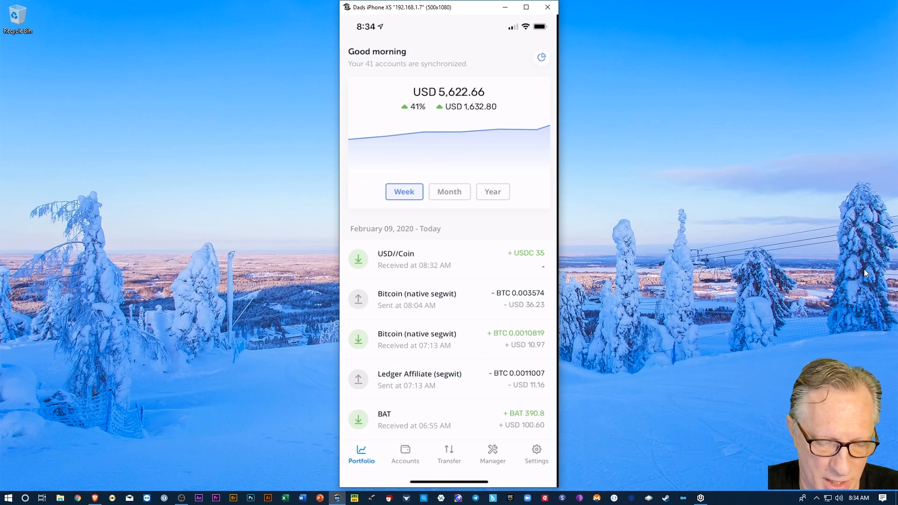
# In Ledger Live, open the USD//Coin token account under Ethereum Main's 15 tokens.
pyautogui.click(405, 454)
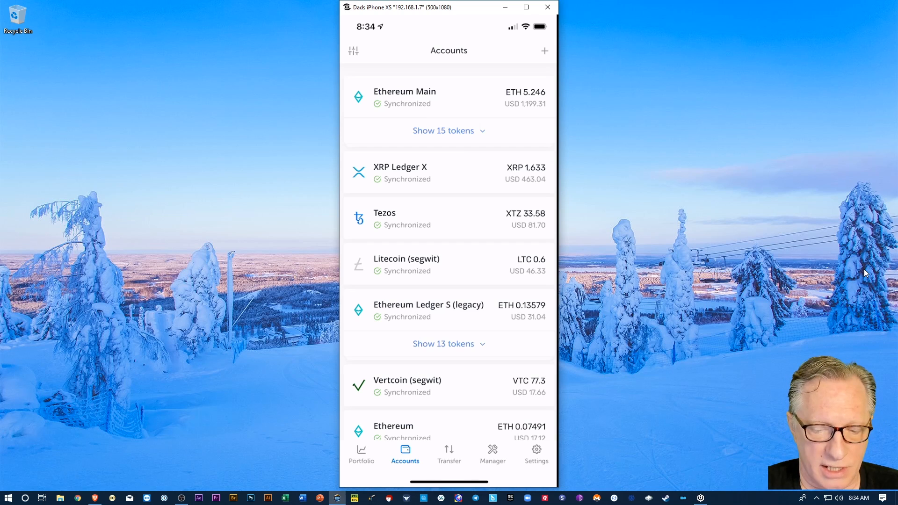
pyautogui.click(443, 131)
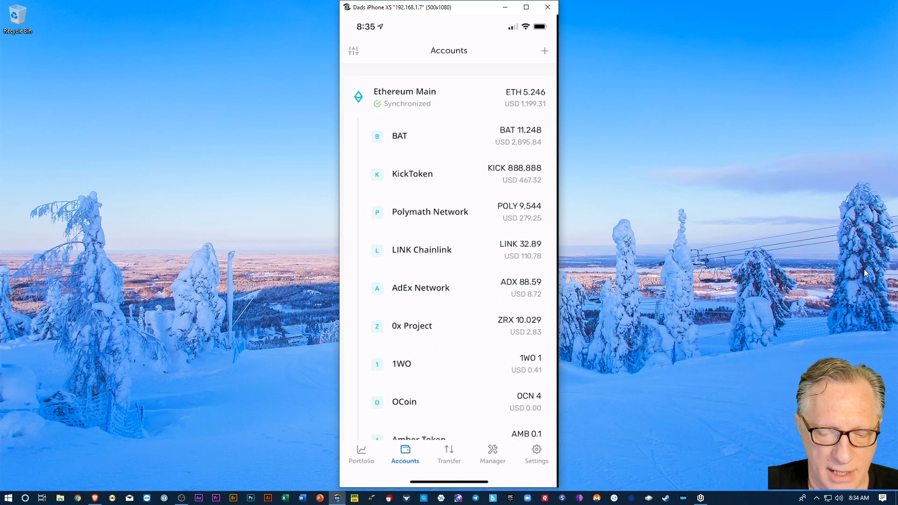
pyautogui.scroll(-3)
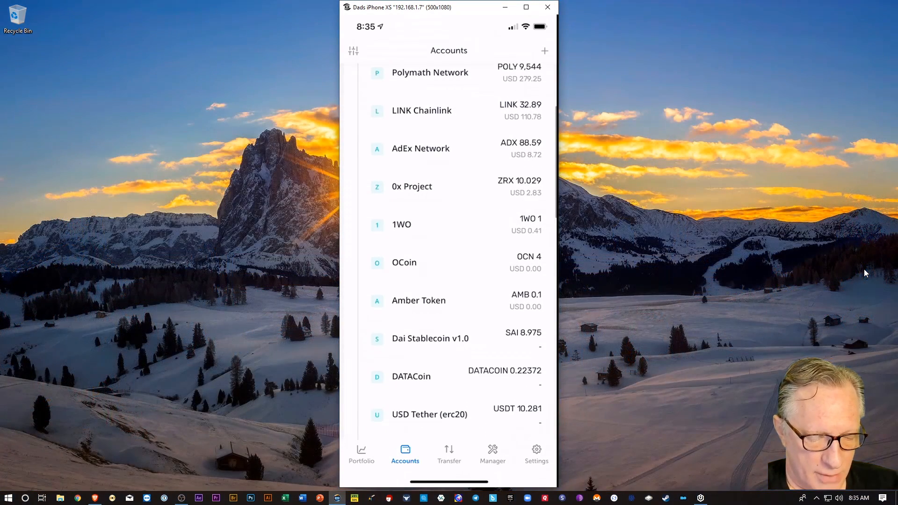
pyautogui.scroll(-3)
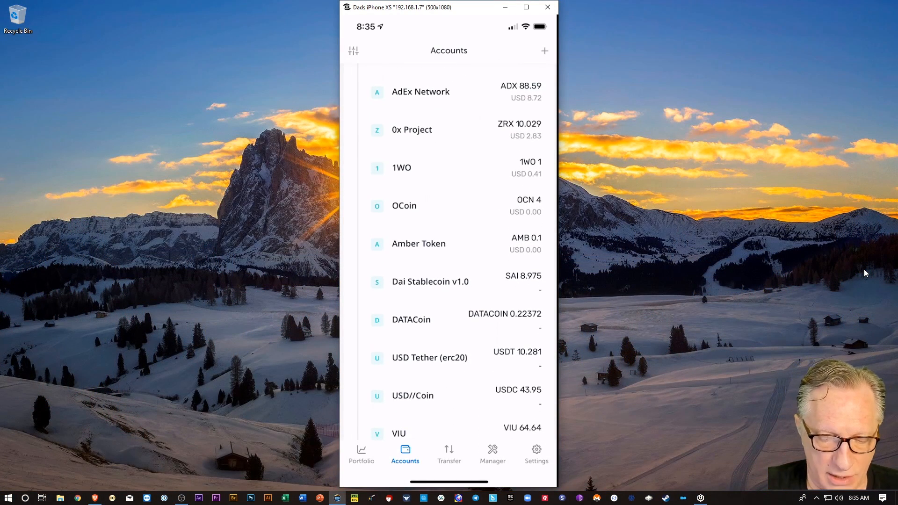
pyautogui.click(412, 396)
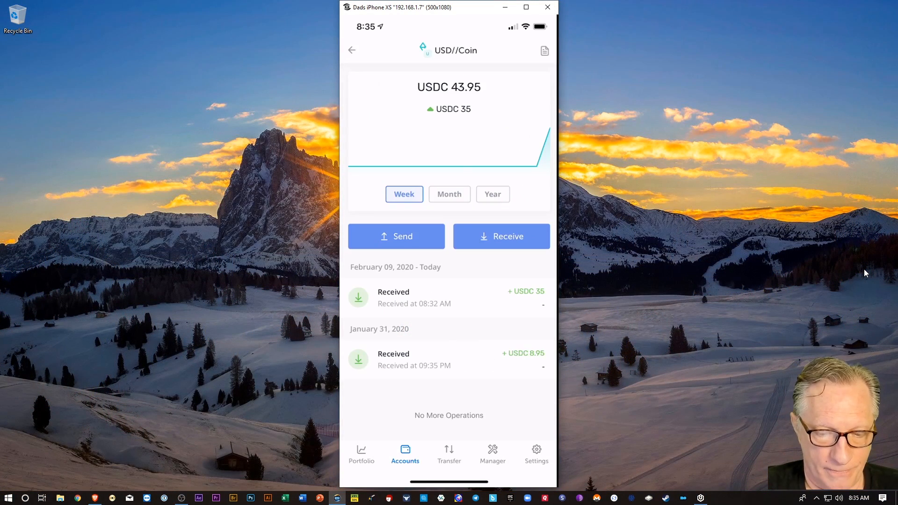